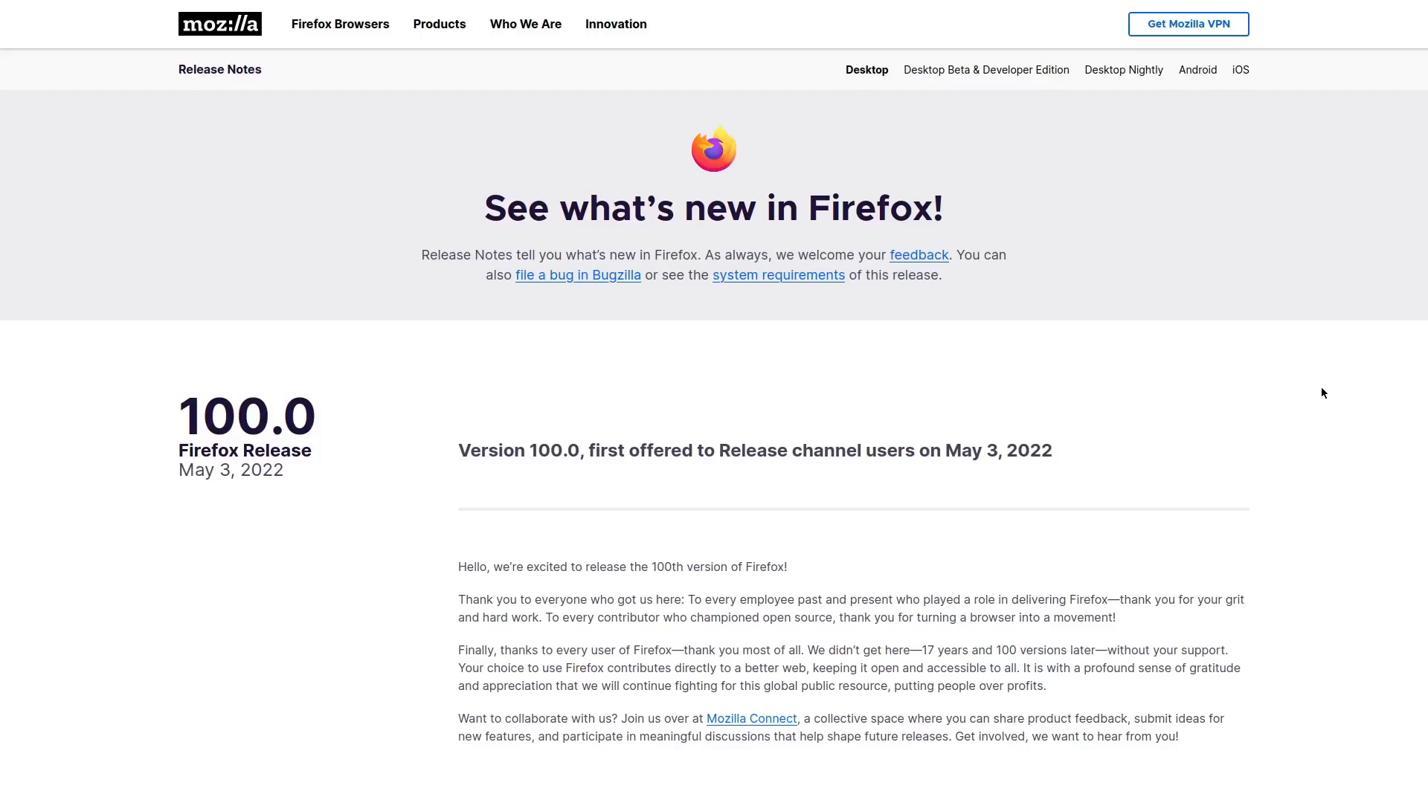
# Scroll the Firefox 100.0 release notes down to the 'New' features list
pyautogui.scroll(-3)
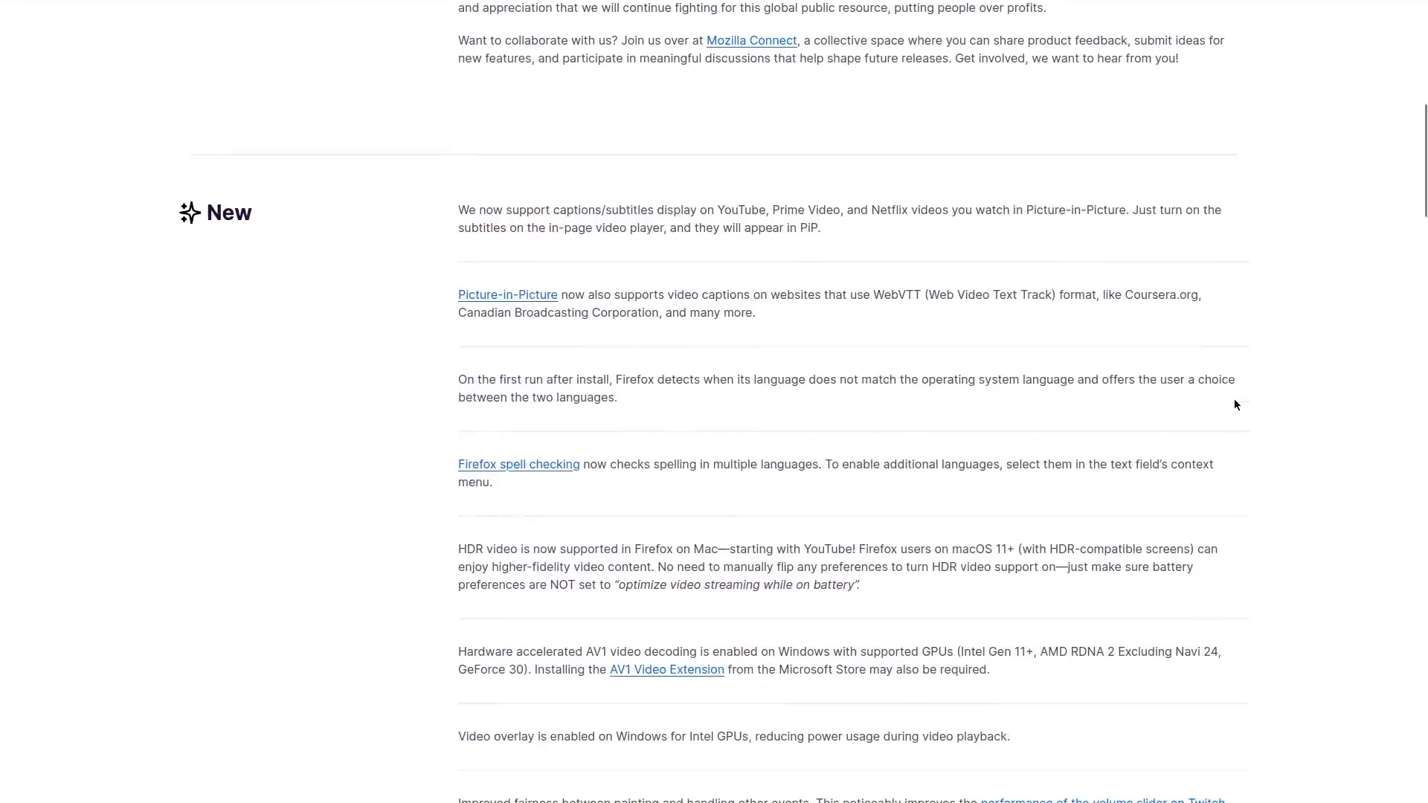
pyautogui.moveTo(1217, 402)
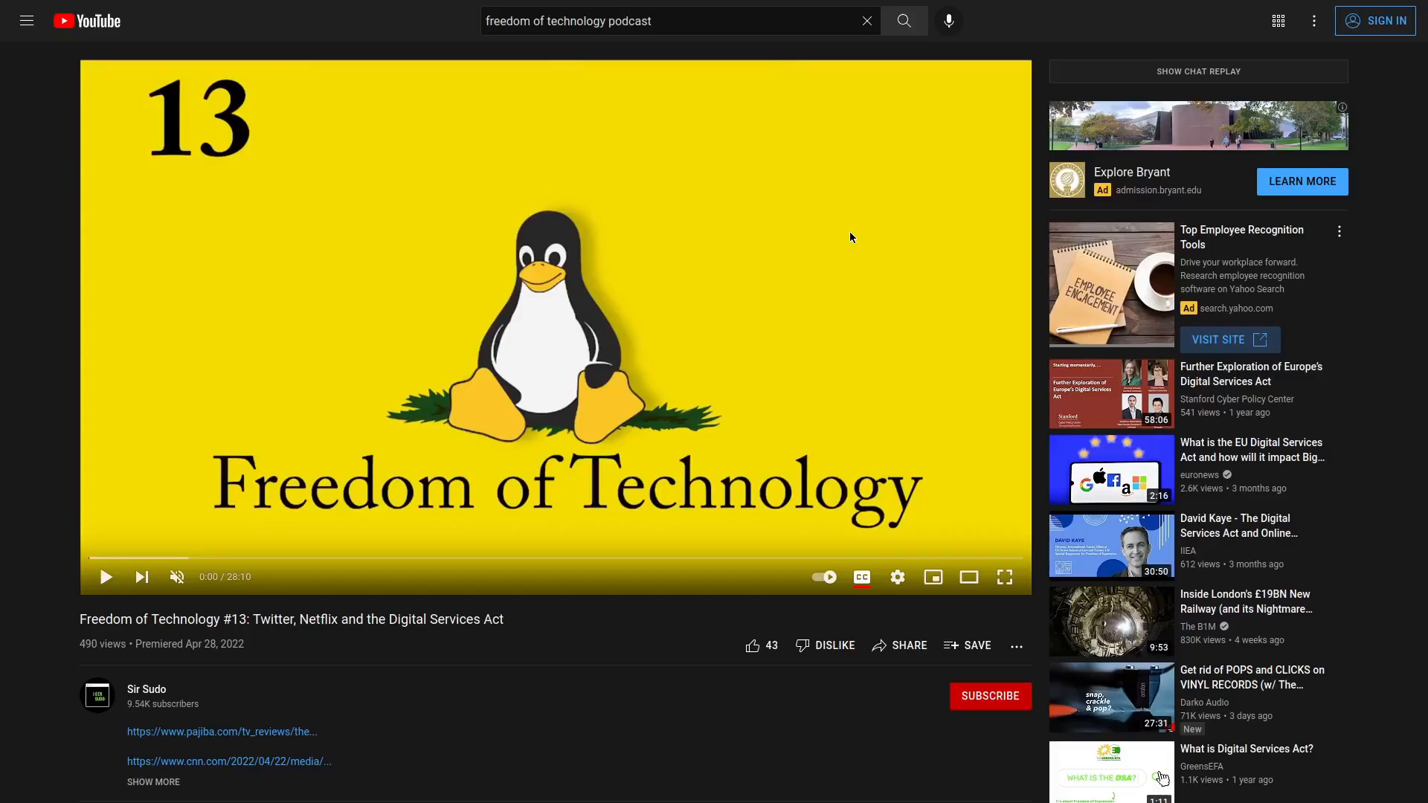
pyautogui.moveTo(846, 329)
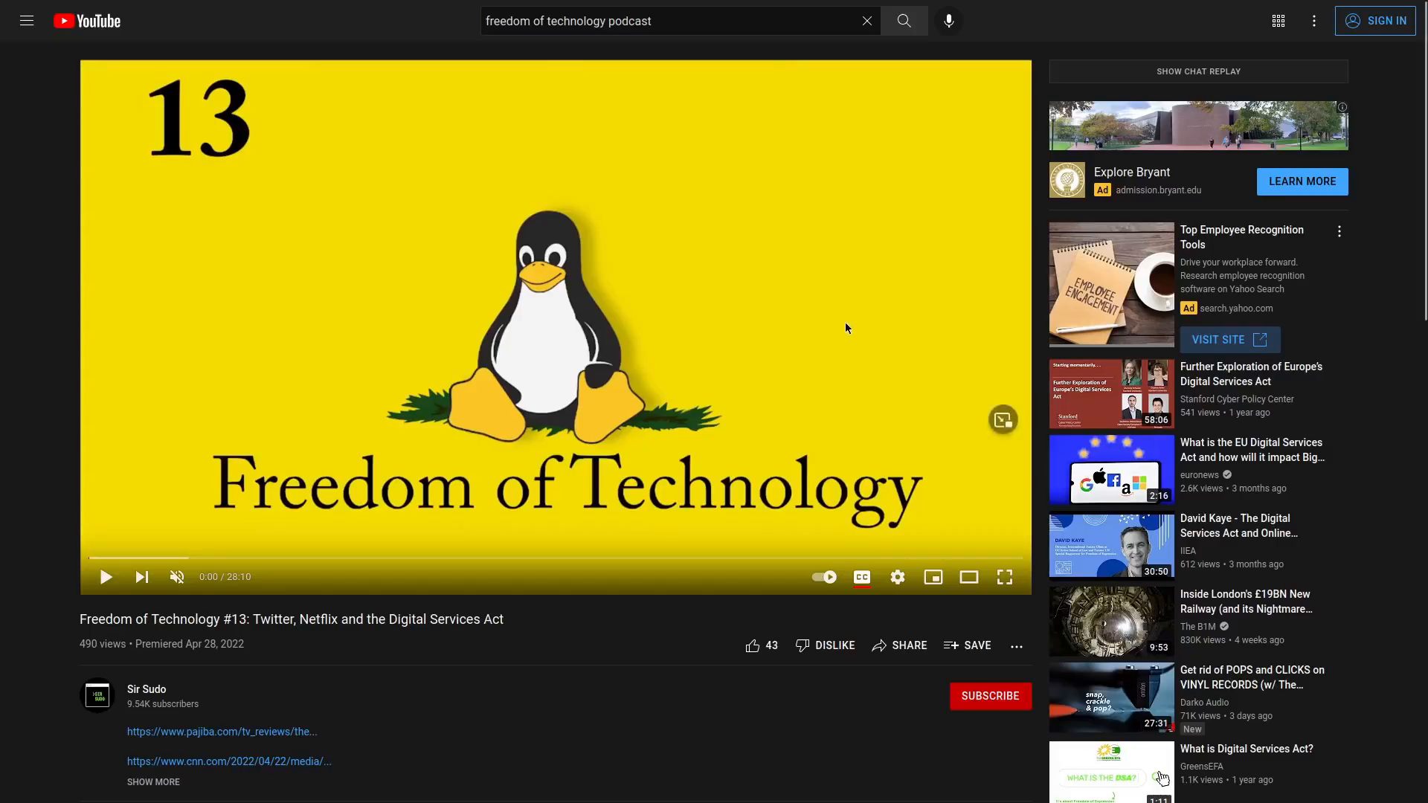
pyautogui.moveTo(872, 372)
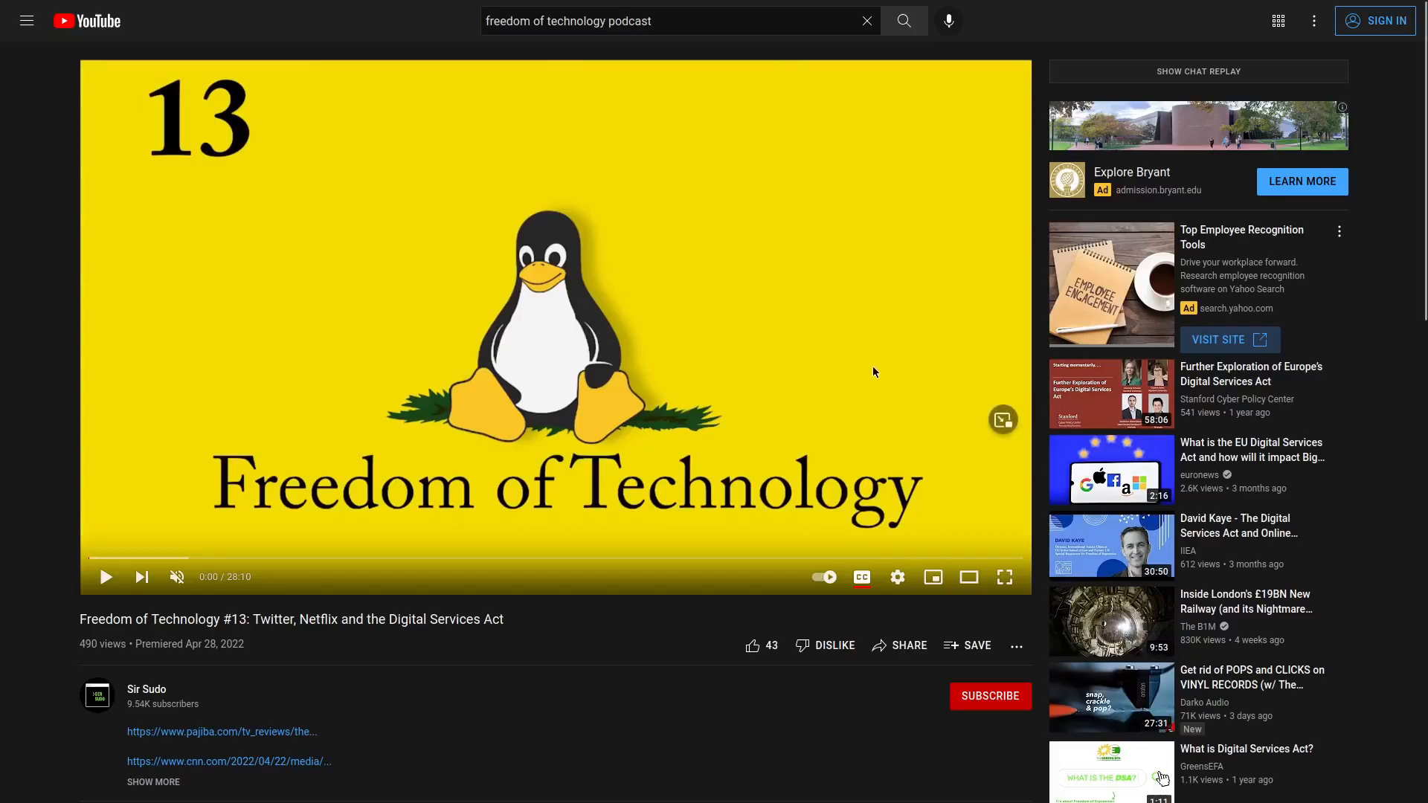
pyautogui.moveTo(1002, 421)
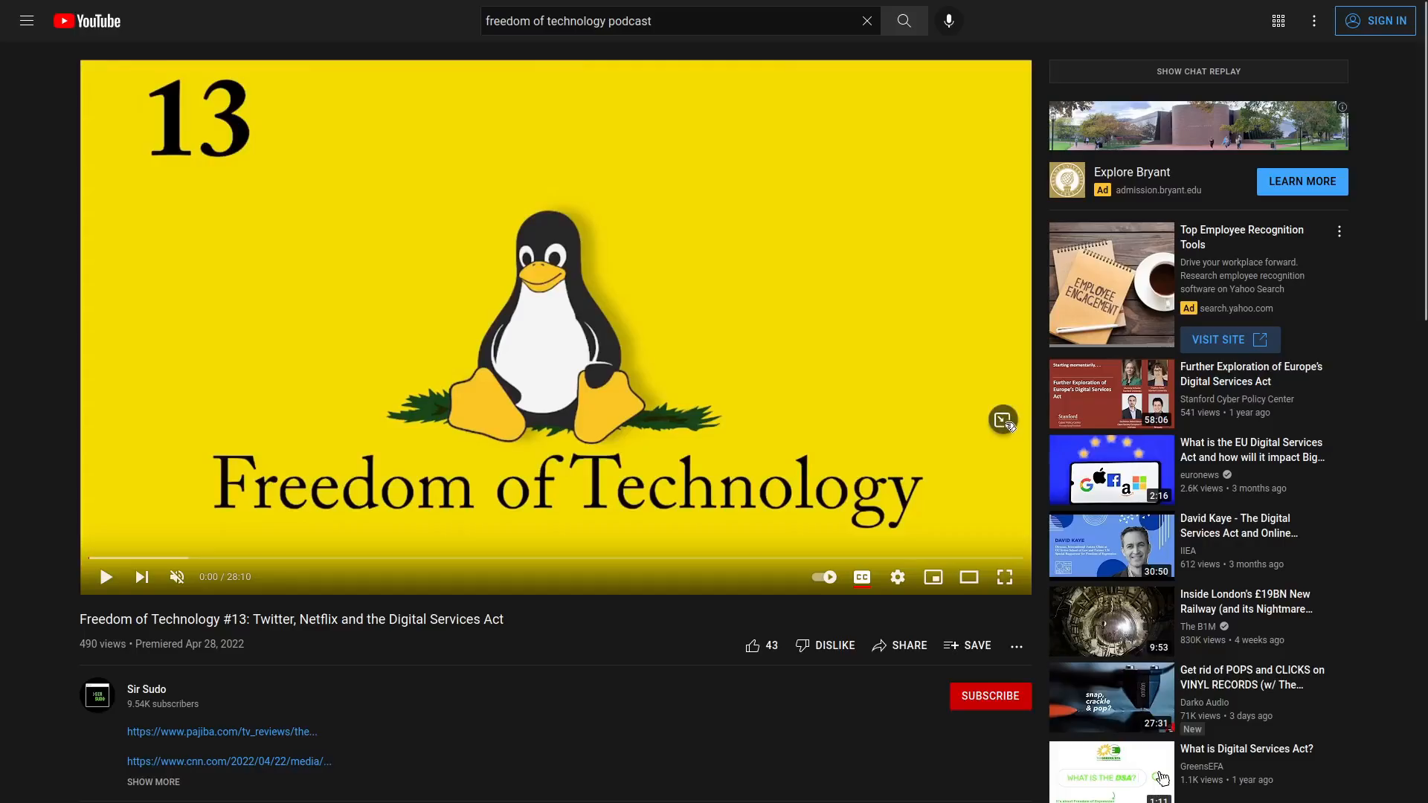
# Pop the Freedom of Technology #13 video into picture-in-picture and start it playing with captions
pyautogui.click(1003, 420)
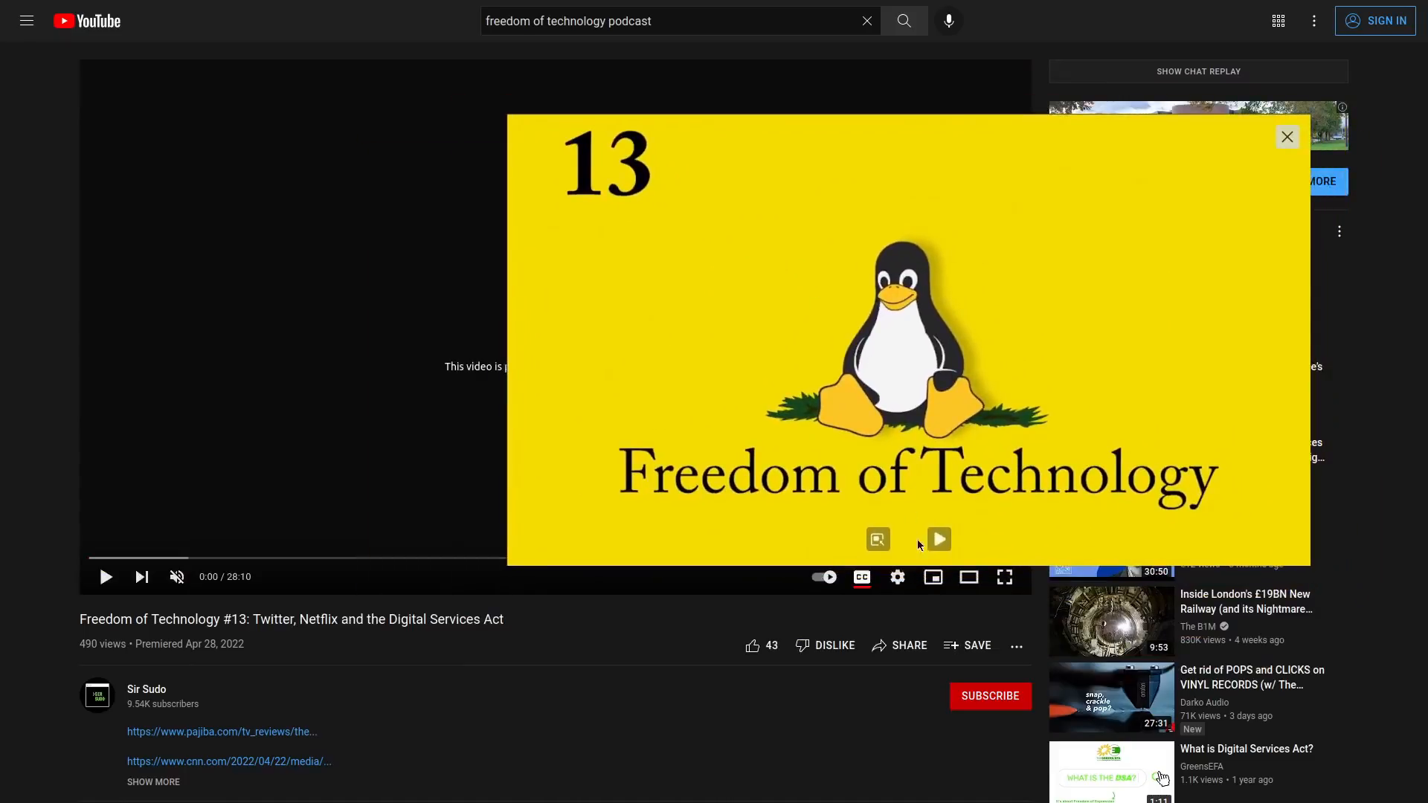
pyautogui.click(938, 538)
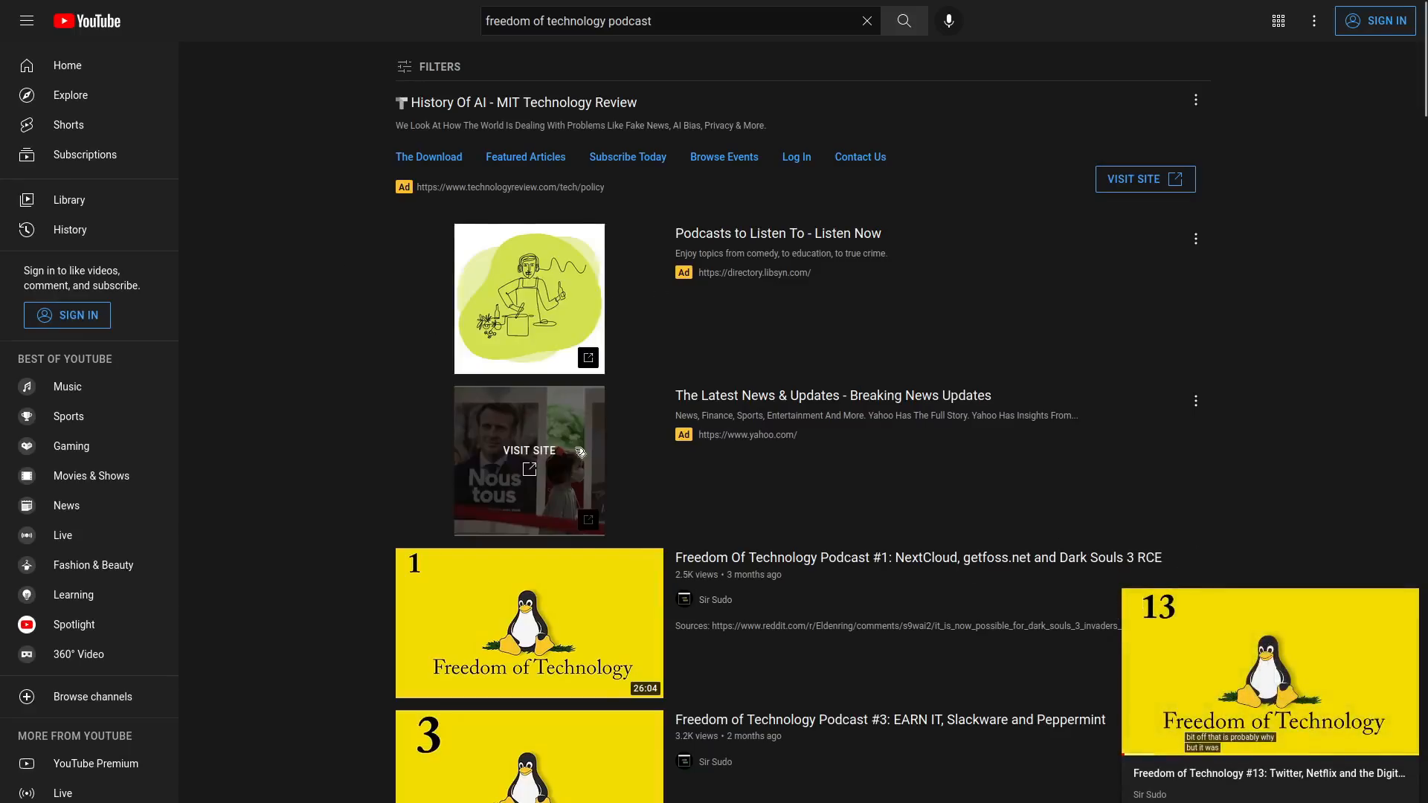
# Scroll the search results and reopen the miniplayer episode on its watch page at 0:44
pyautogui.scroll(-3)
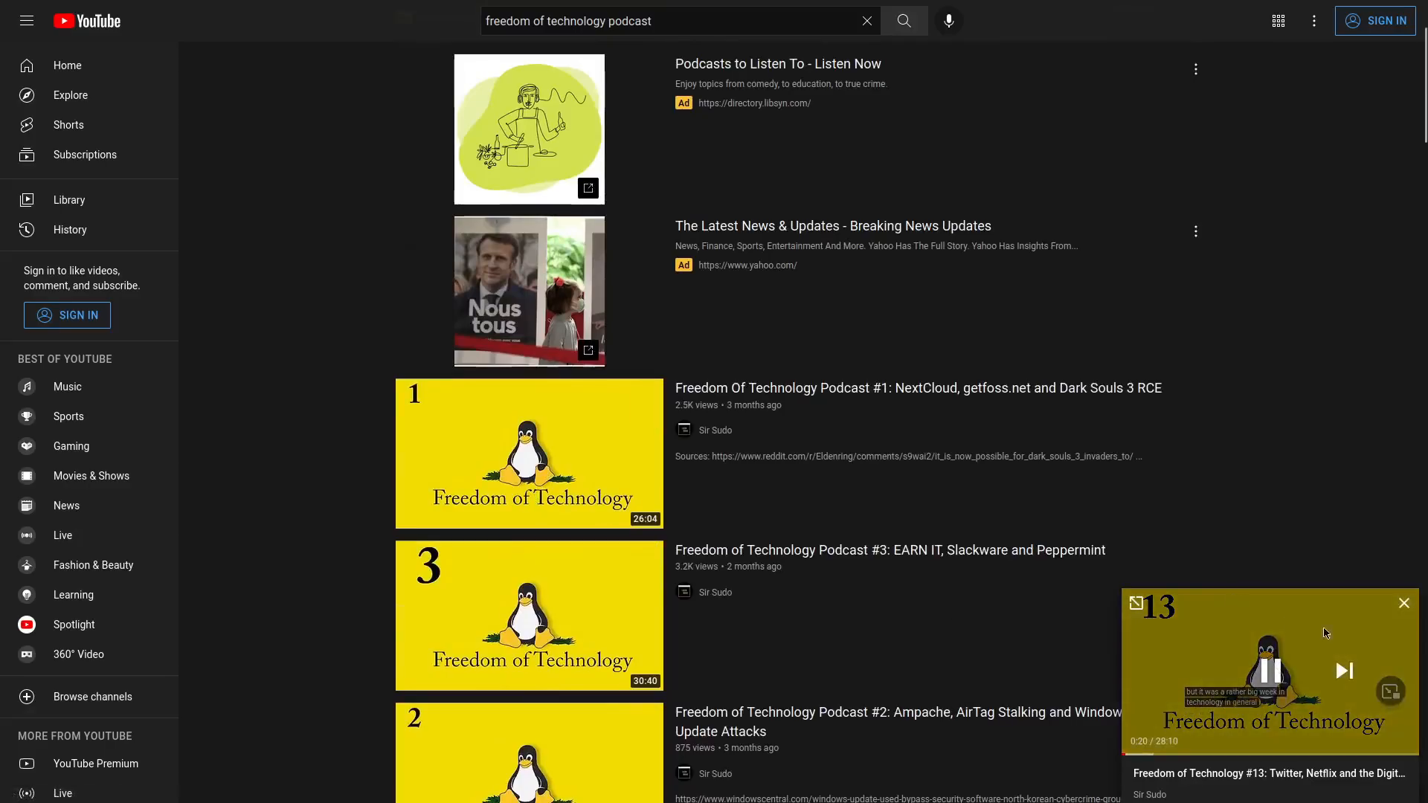
pyautogui.click(1390, 690)
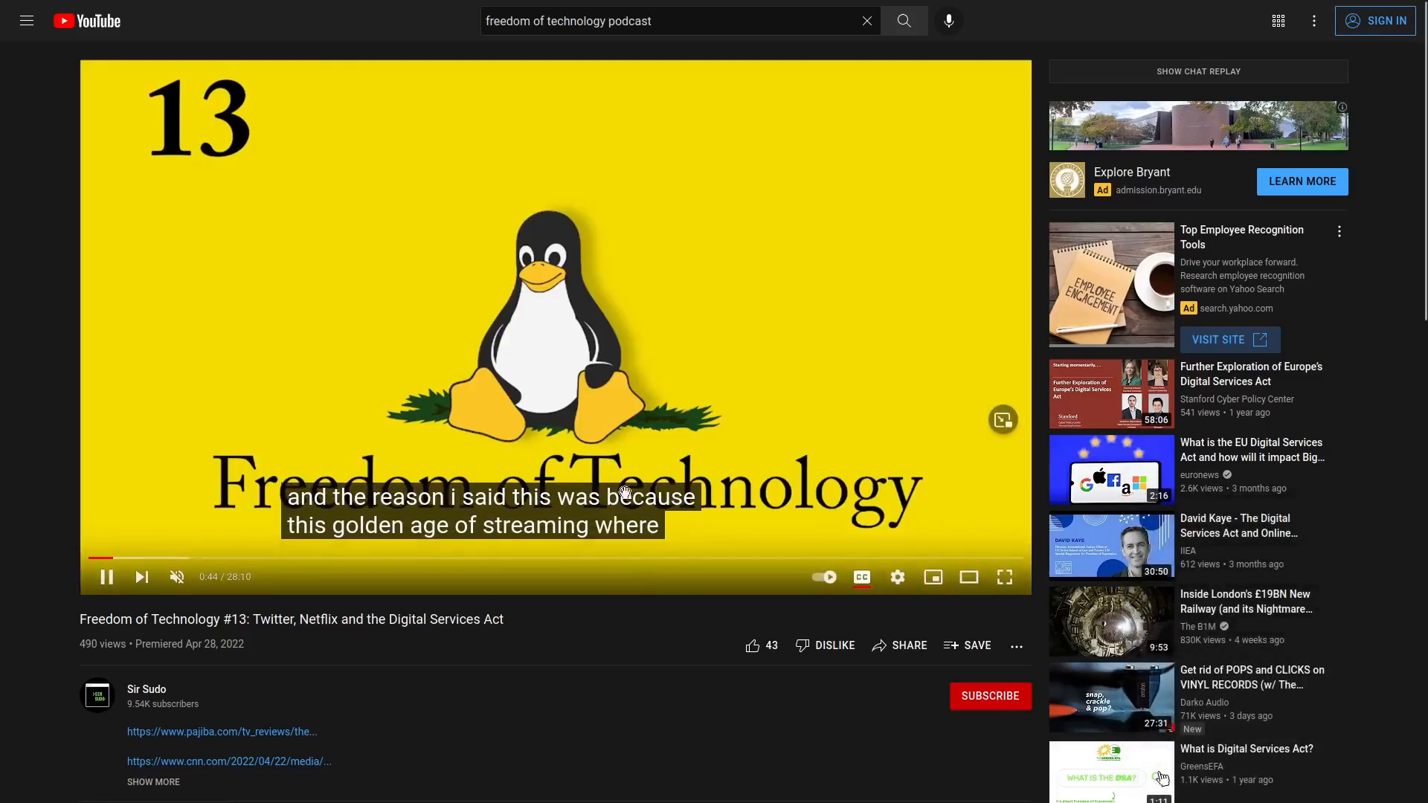
pyautogui.moveTo(933, 577)
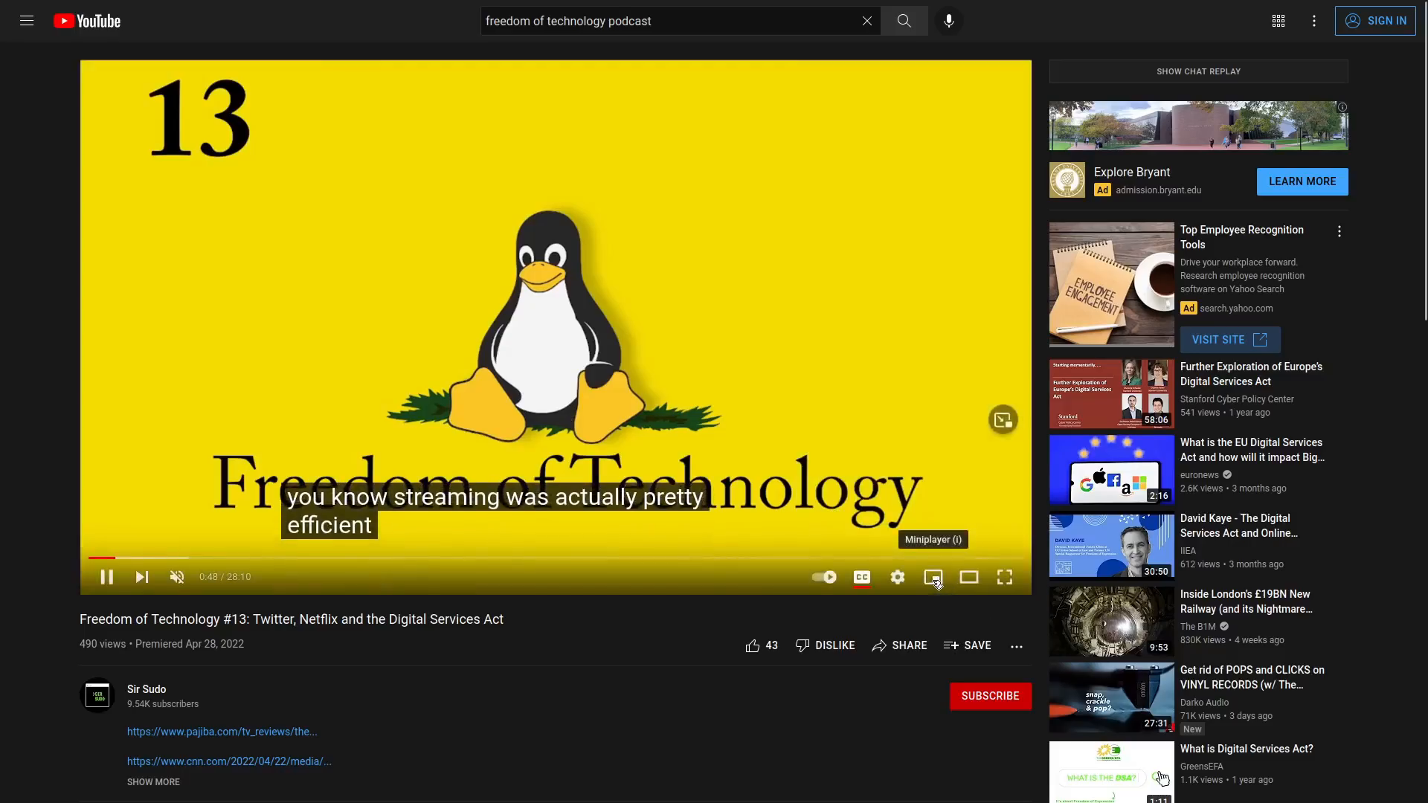
# Shrink the playing Freedom of Technology #13 episode into YouTube's small miniplayer
pyautogui.click(933, 577)
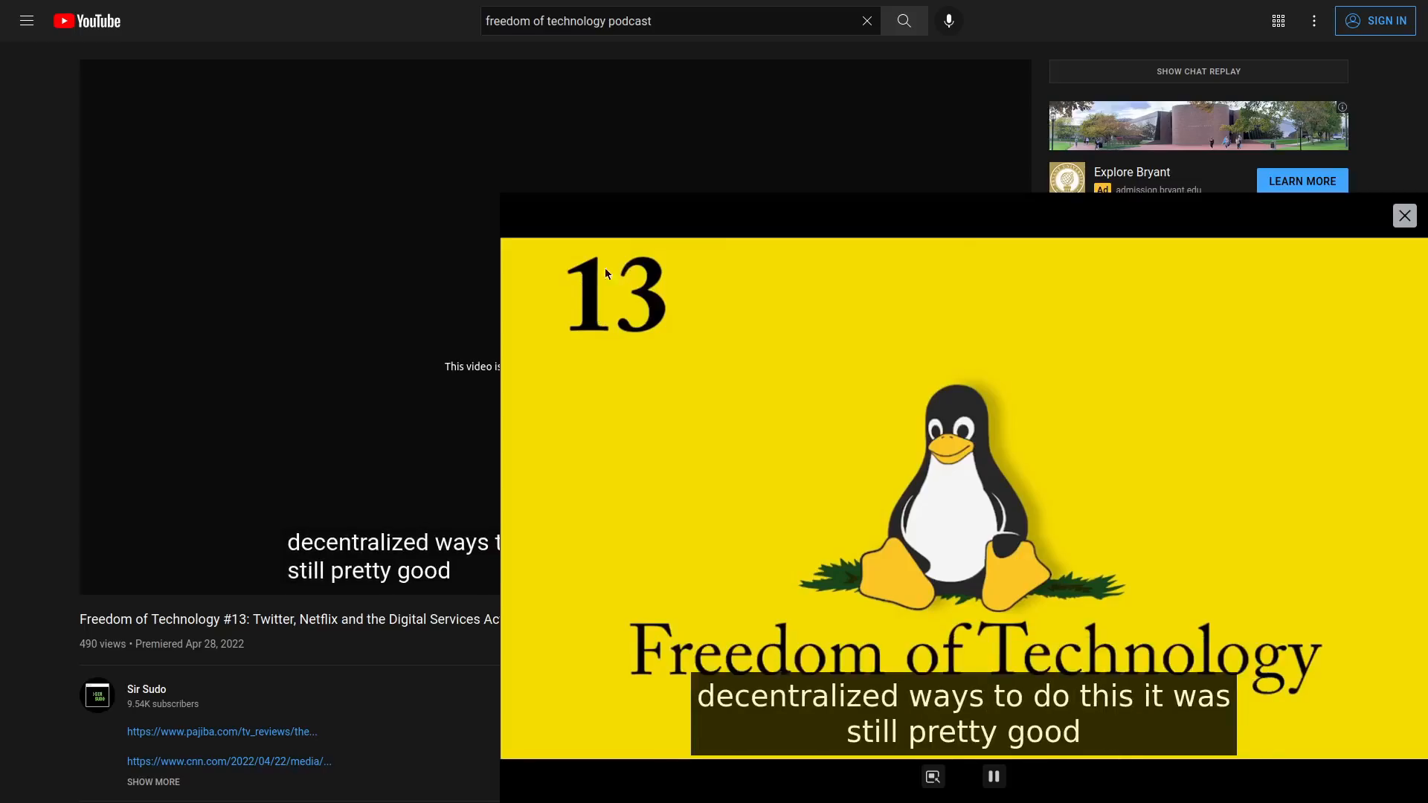
pyautogui.moveTo(978, 473)
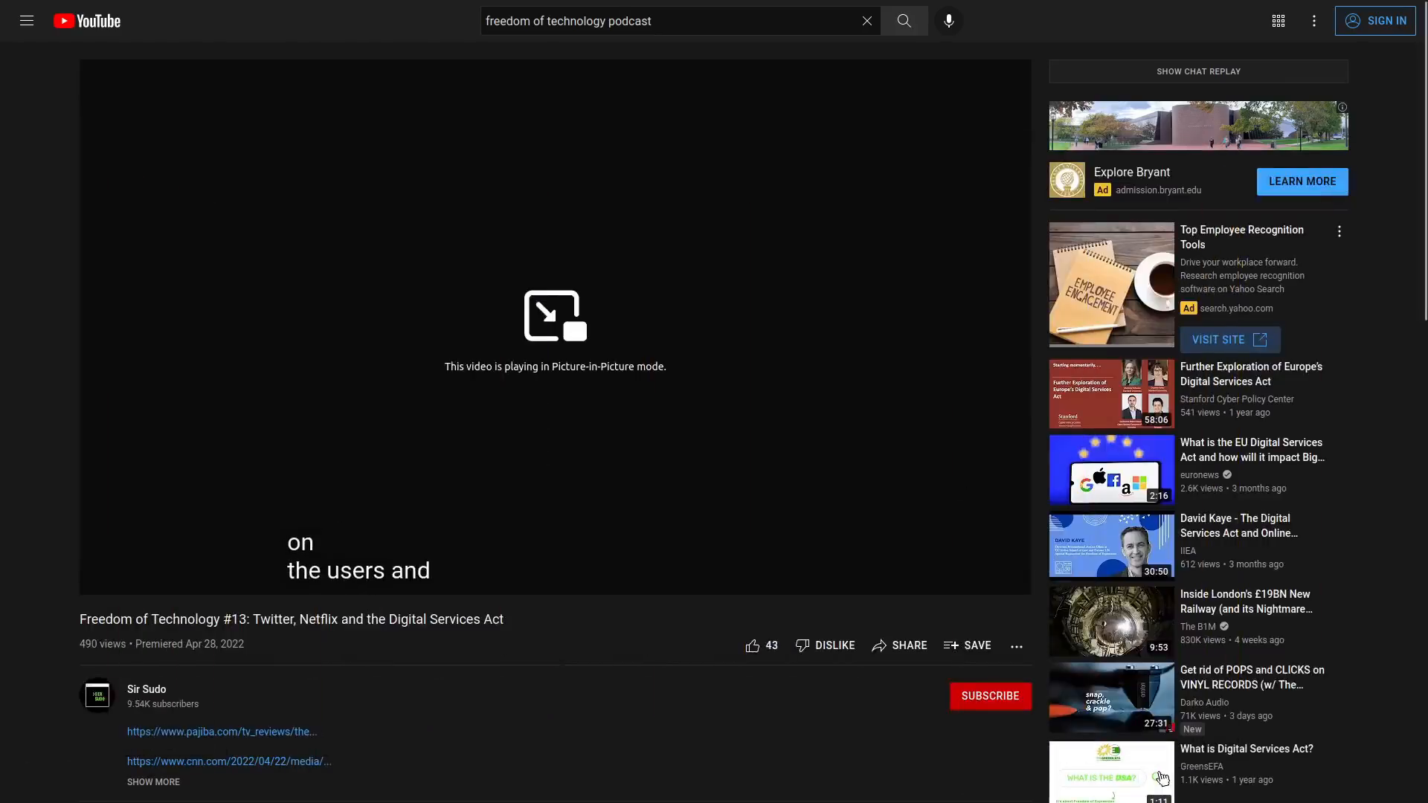
pyautogui.moveTo(827, 353)
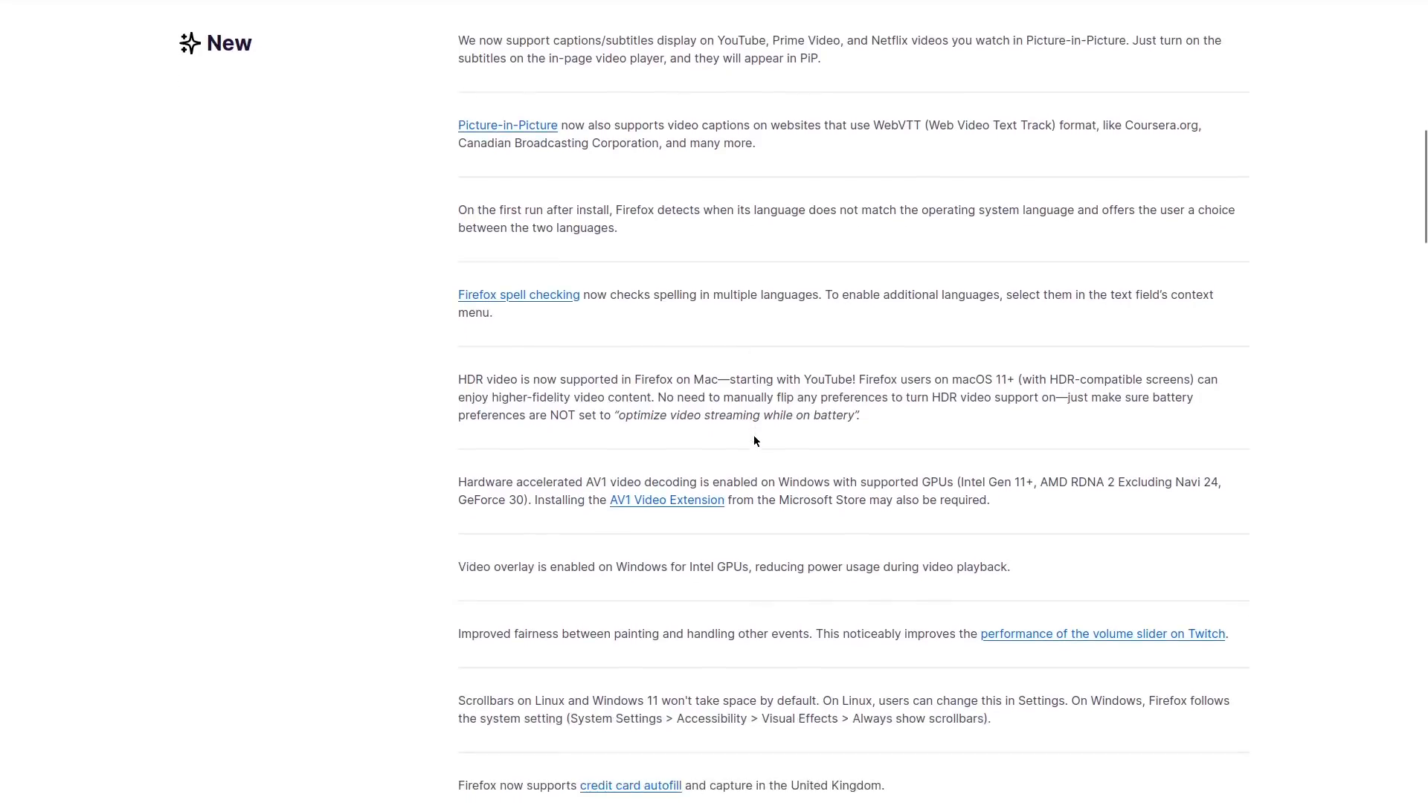
pyautogui.moveTo(869, 467)
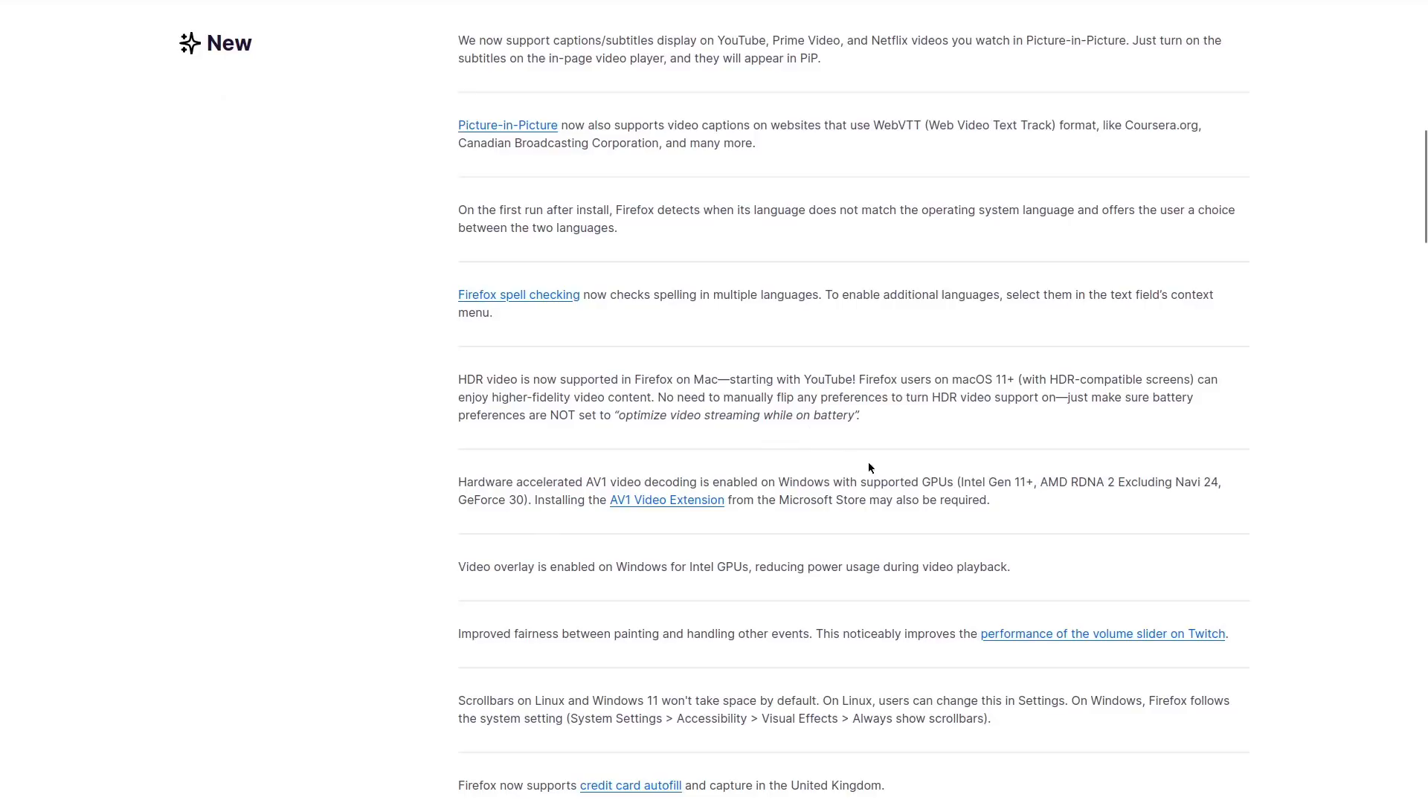
pyautogui.moveTo(1394, 306)
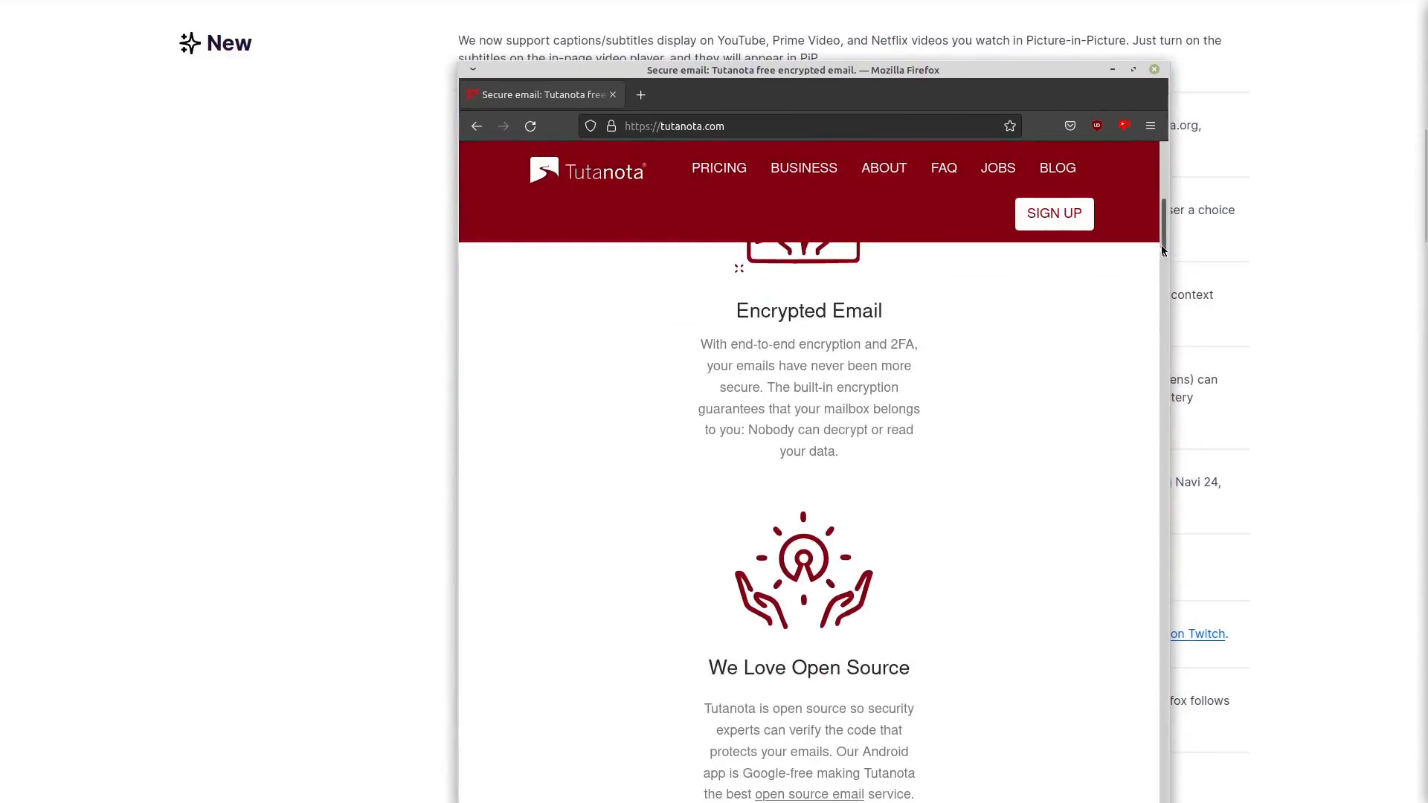
# Scroll the small Tutanota window to show its thin scrollbar, then close that window
pyautogui.scroll(3)
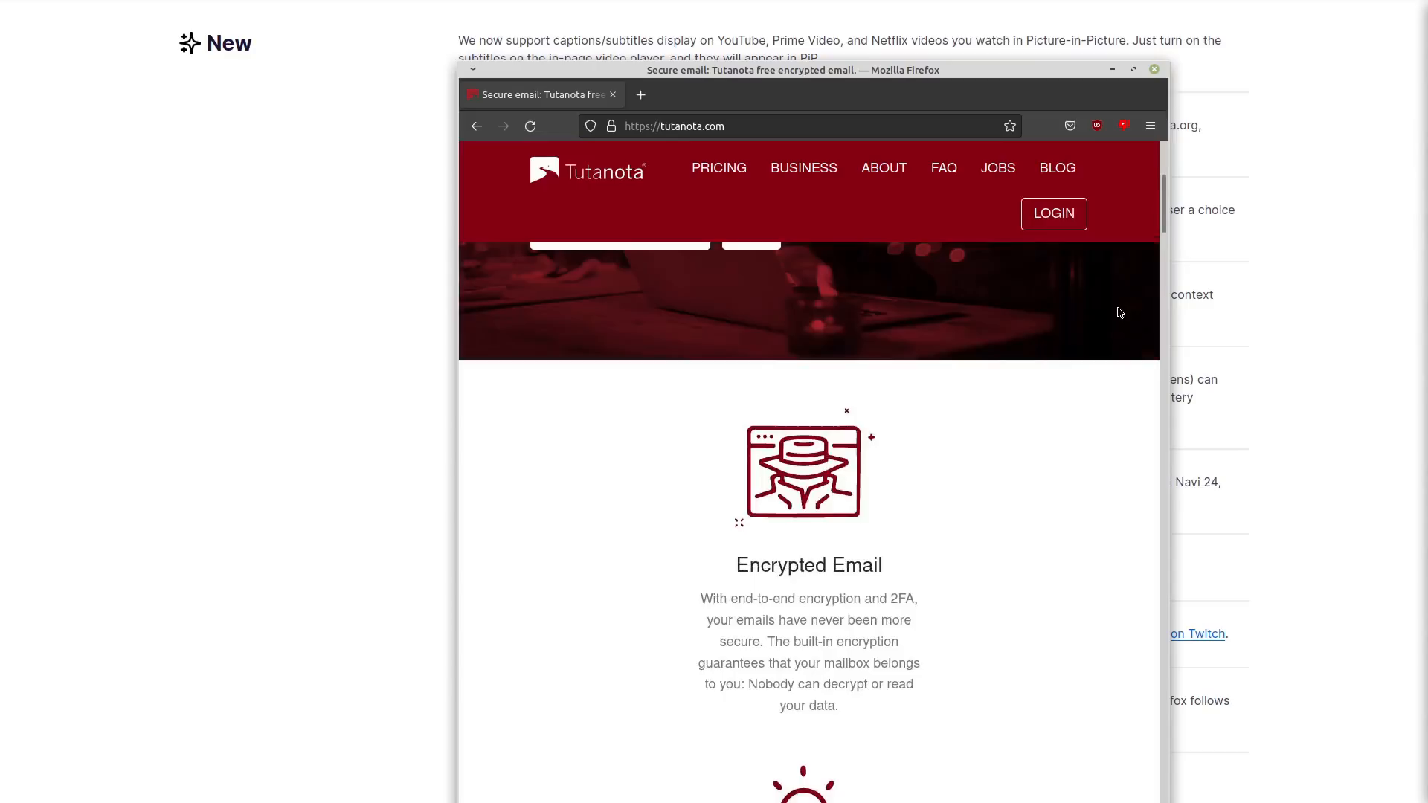
pyautogui.scroll(3)
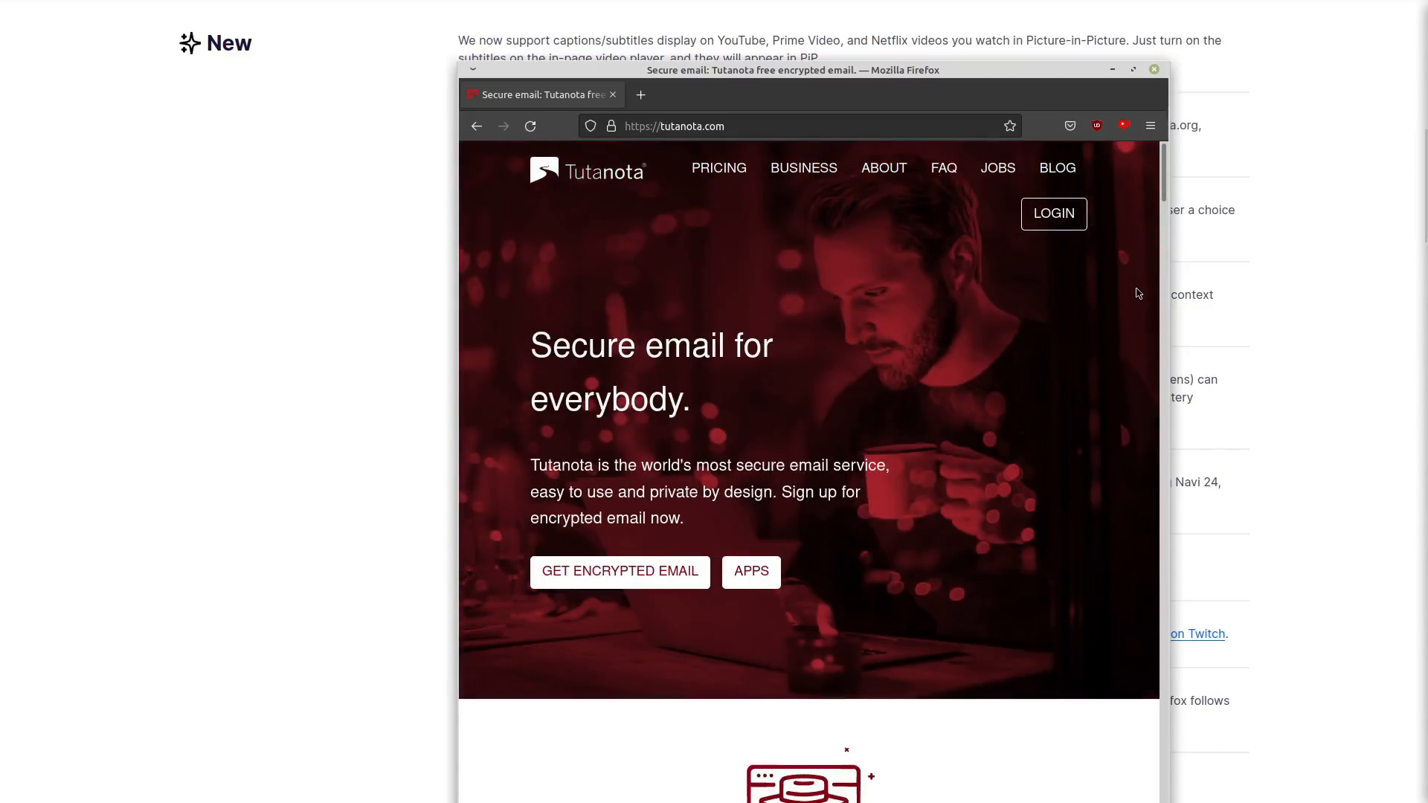
pyautogui.scroll(-3)
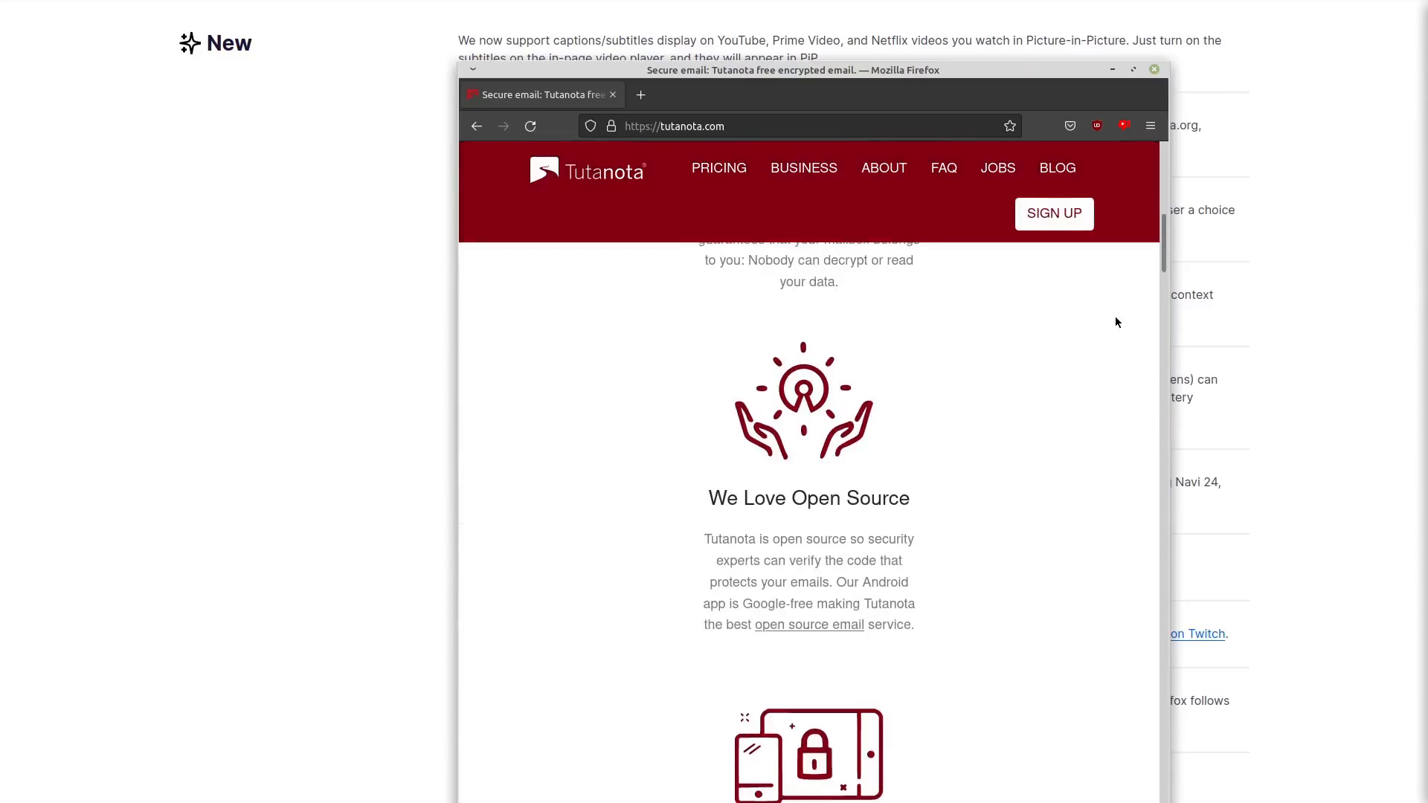
pyautogui.moveTo(1156, 255)
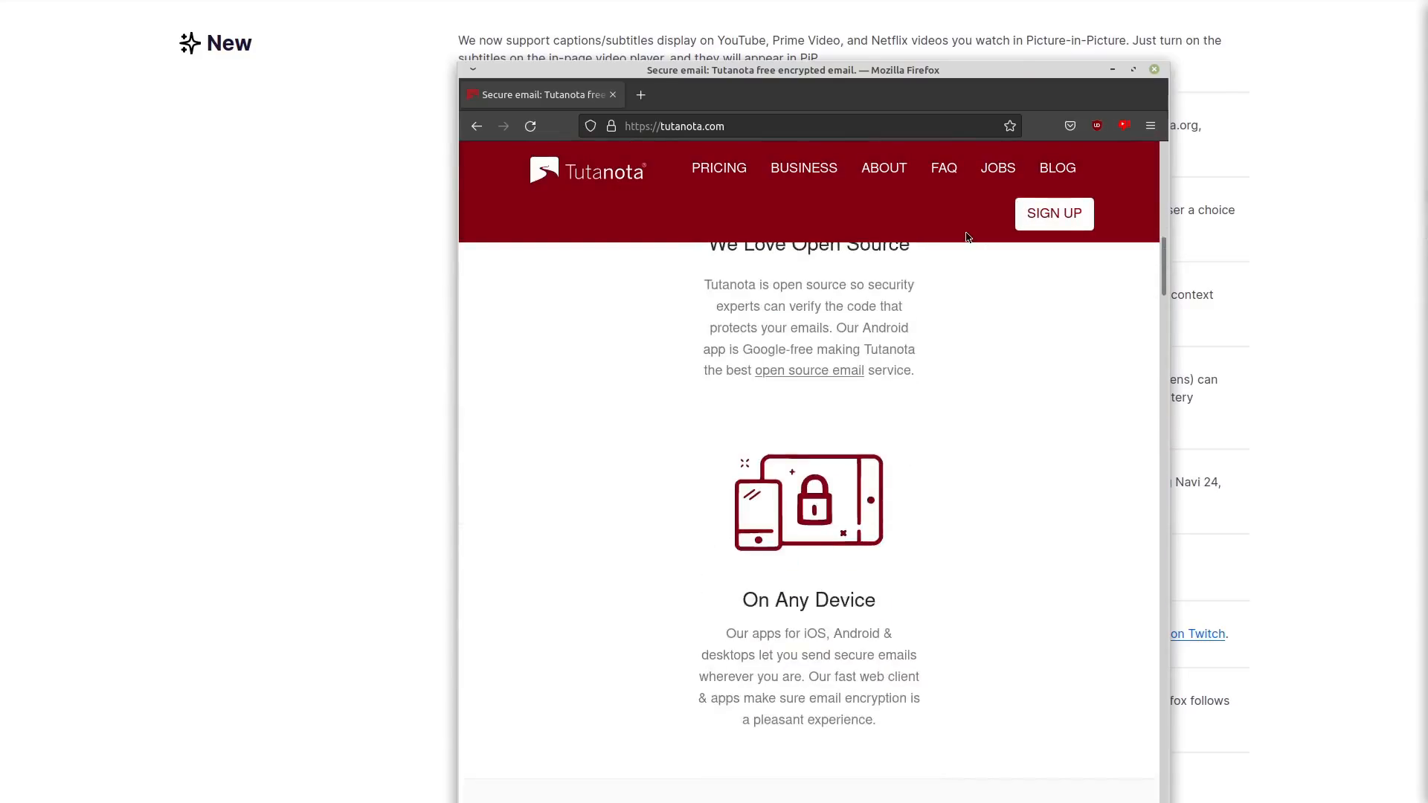
pyautogui.scroll(-3)
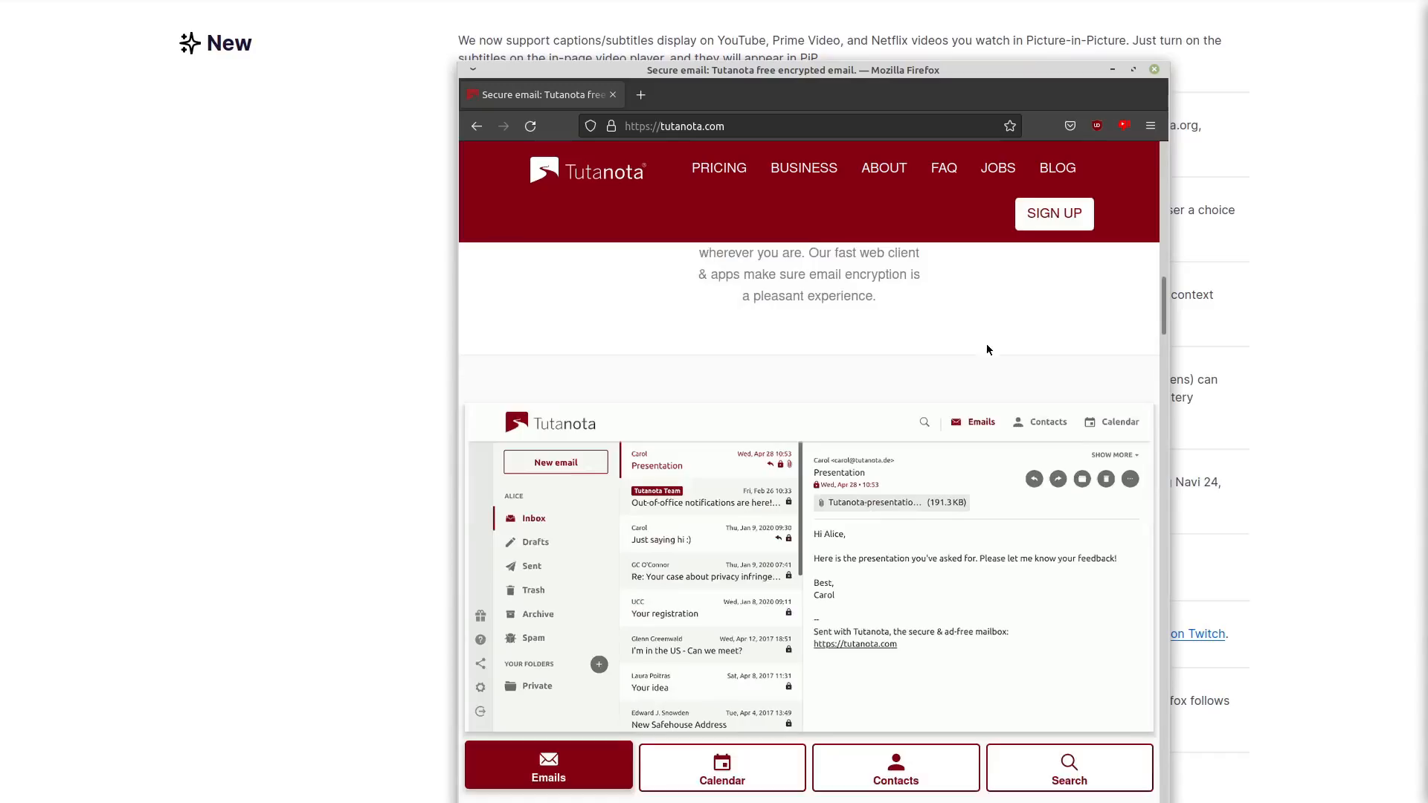
pyautogui.scroll(-3)
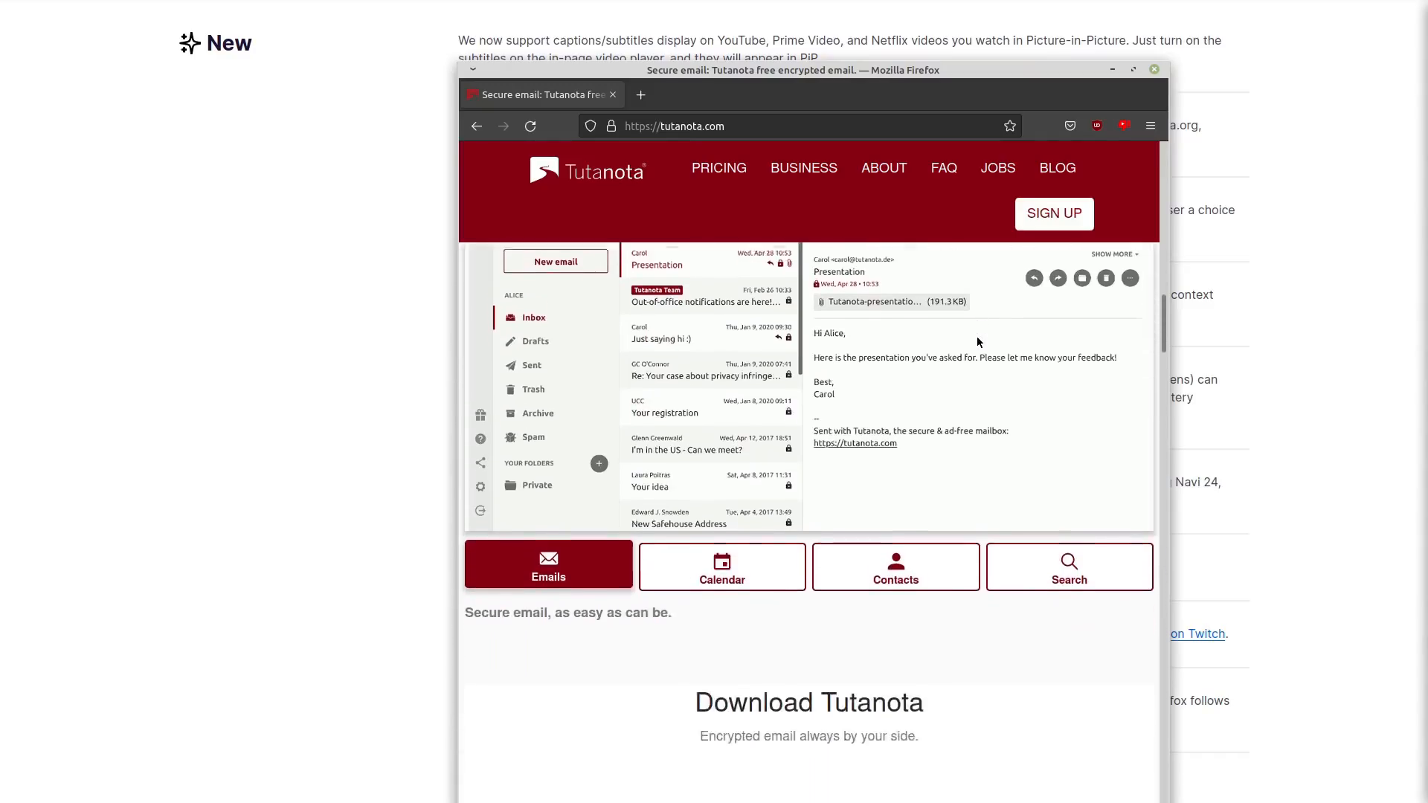
pyautogui.scroll(-3)
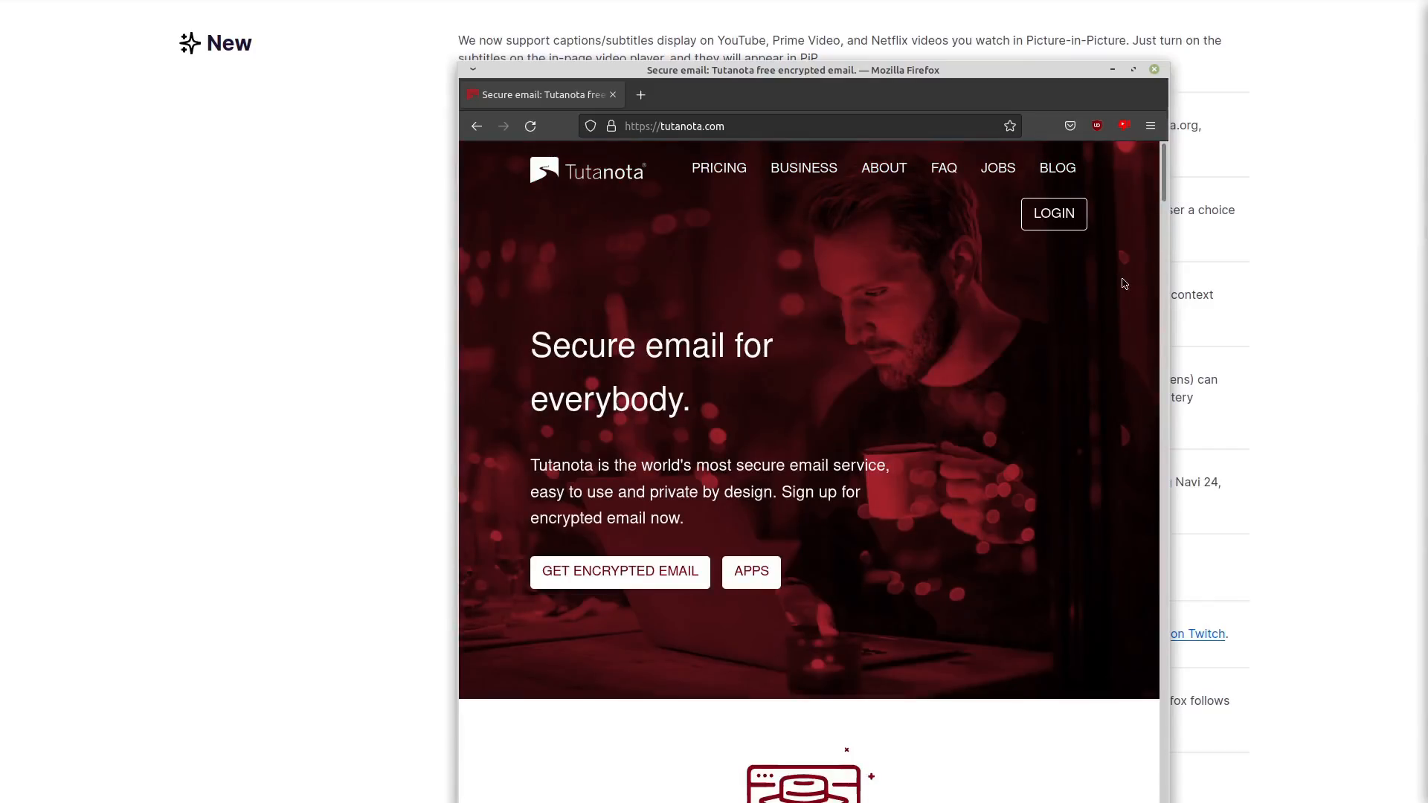
pyautogui.moveTo(949, 378)
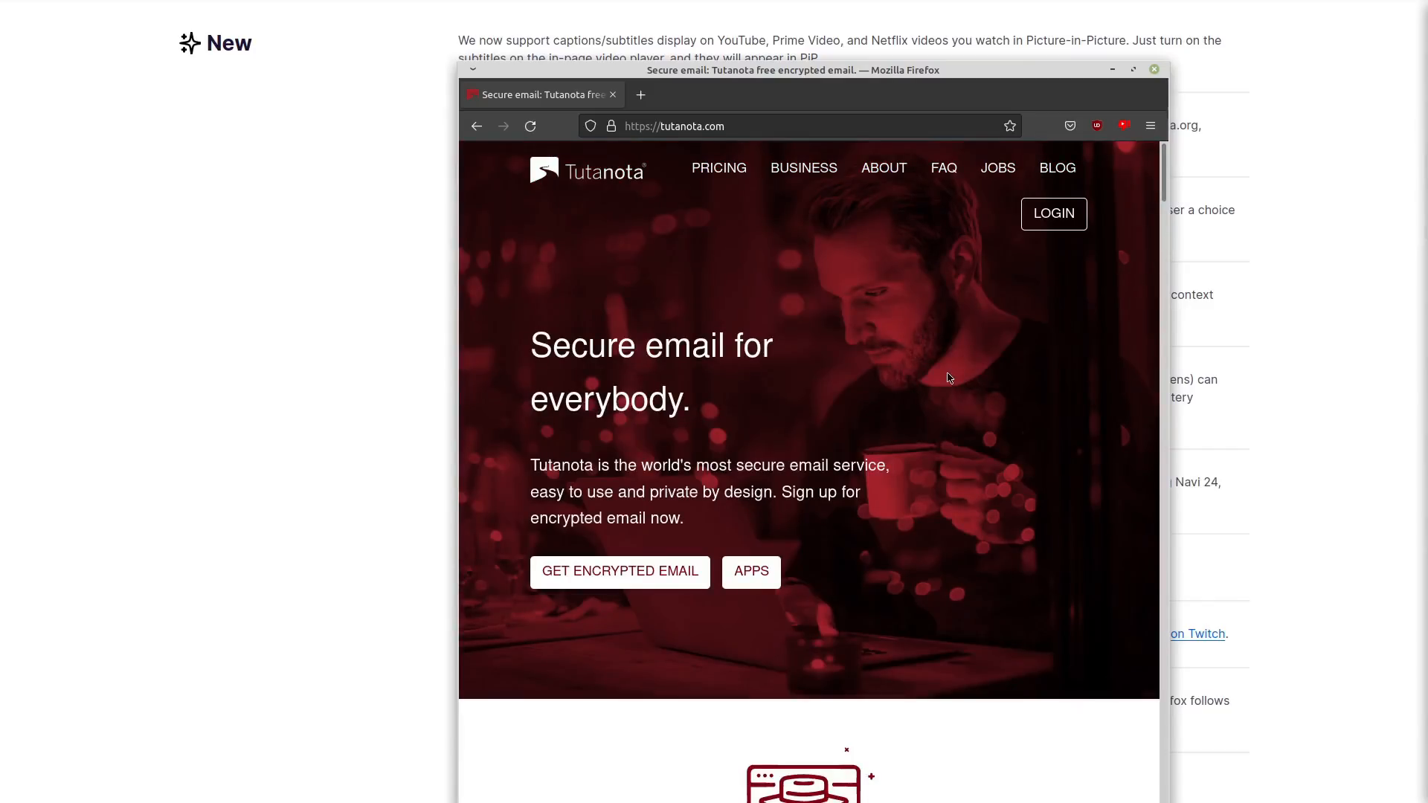
pyautogui.scroll(-3)
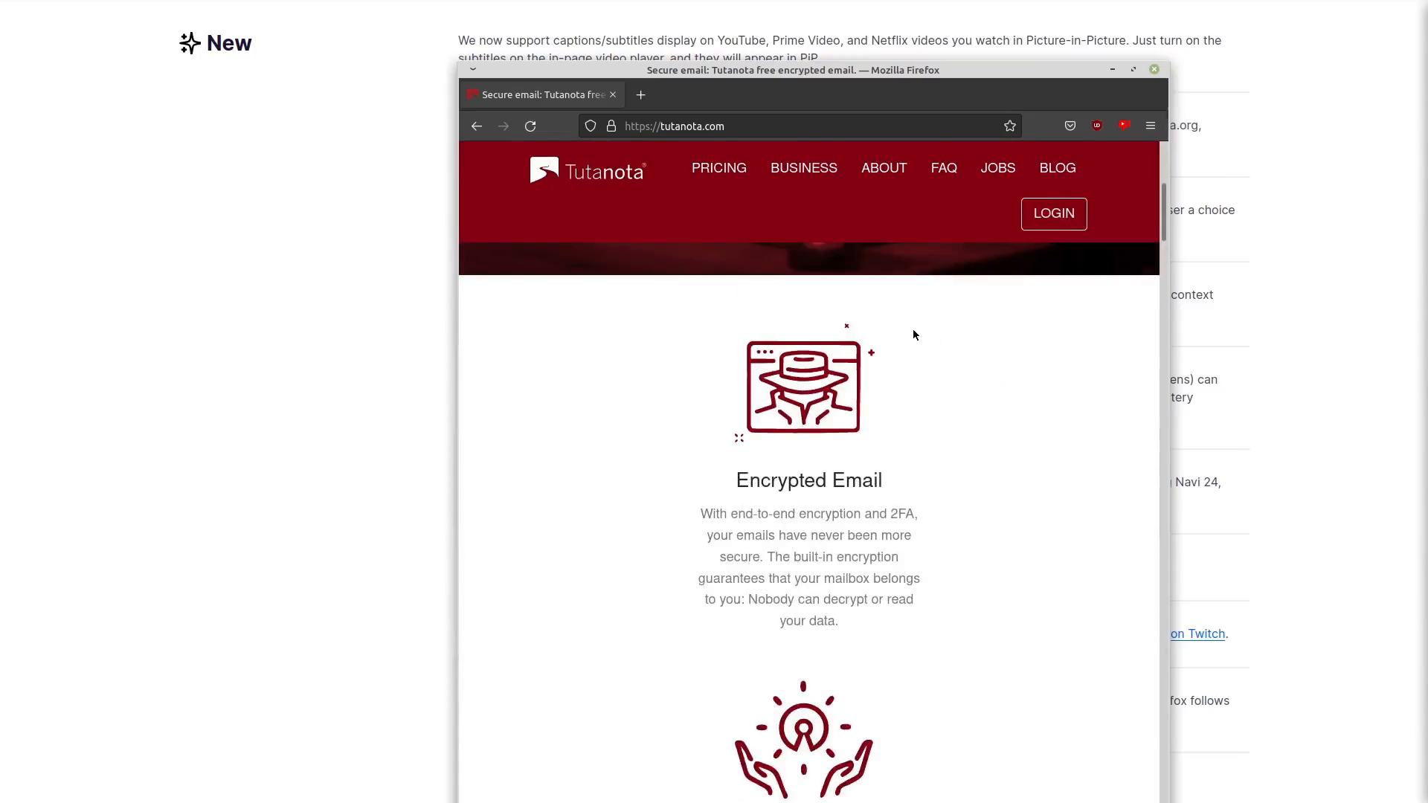
pyautogui.scroll(3)
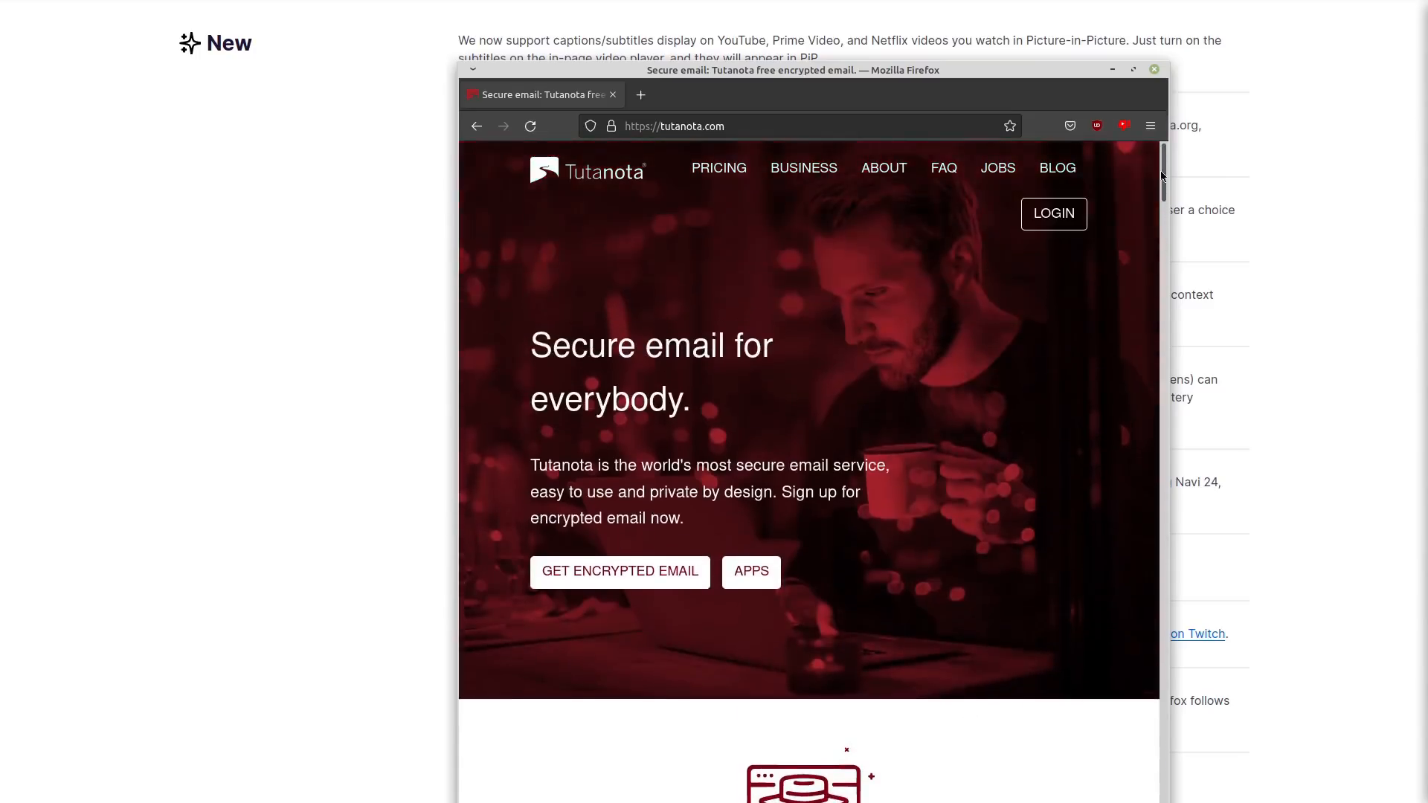
pyautogui.moveTo(793, 69); pyautogui.dragTo(683, 139)
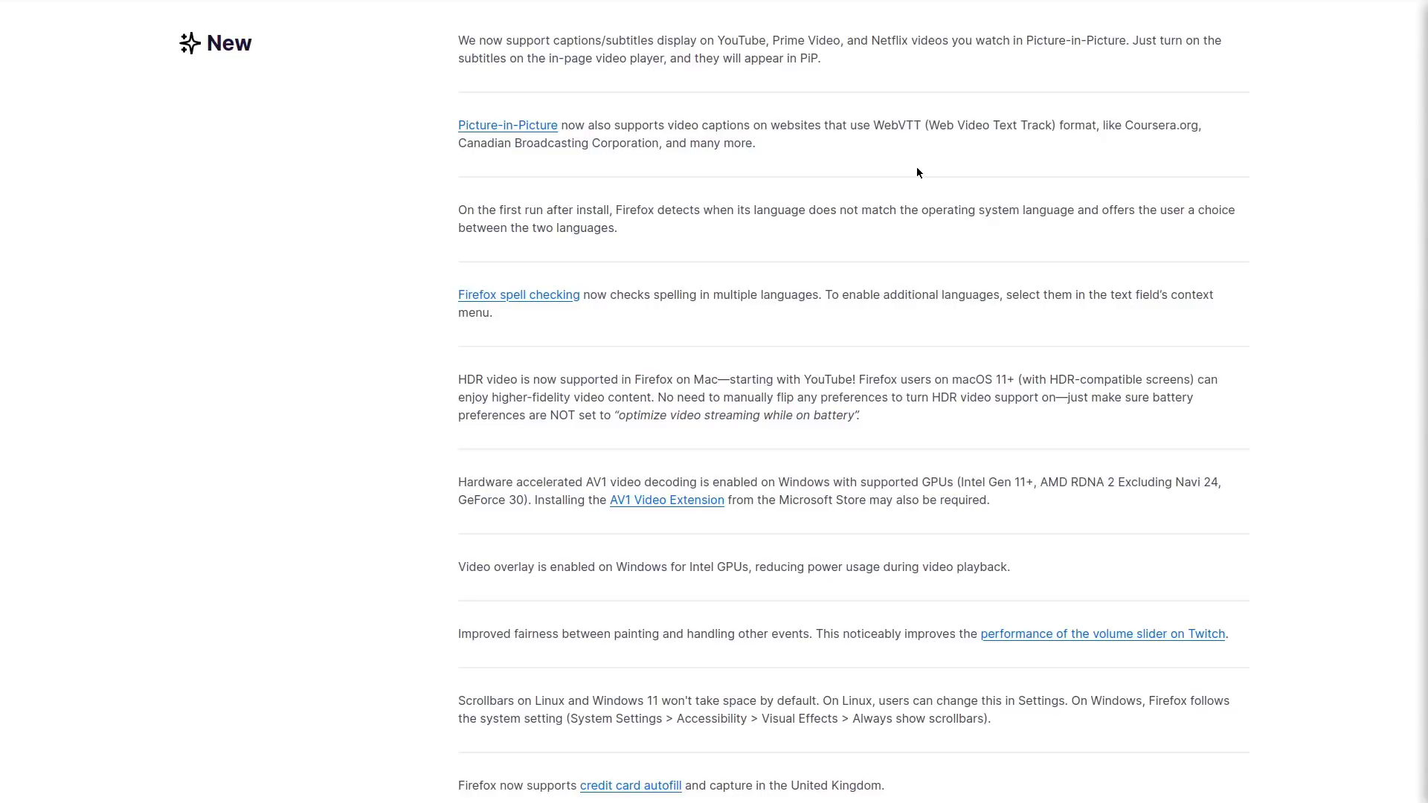
# Scroll the Firefox 100 release notes from New through Fixed to the Changed section
pyautogui.scroll(-3)
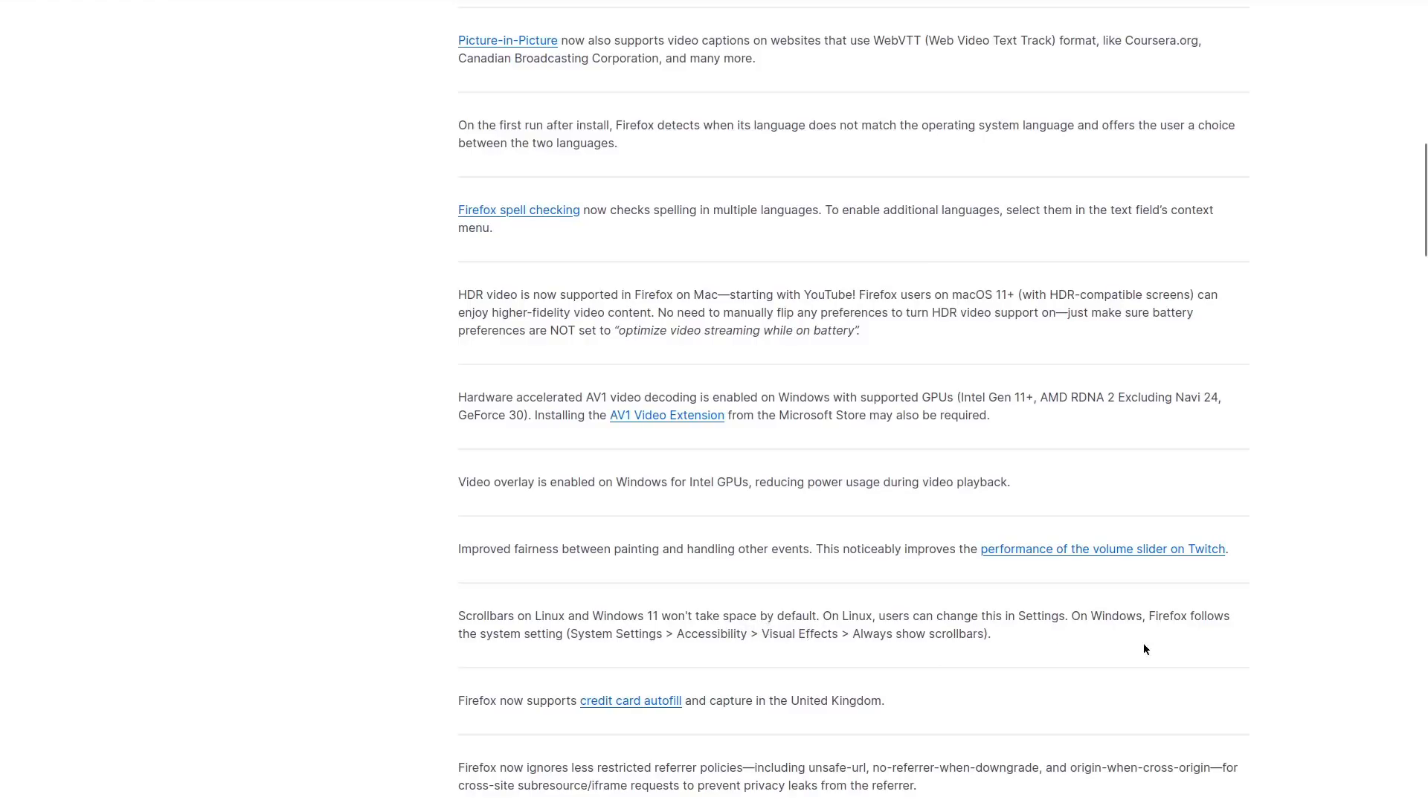
pyautogui.moveTo(950, 613)
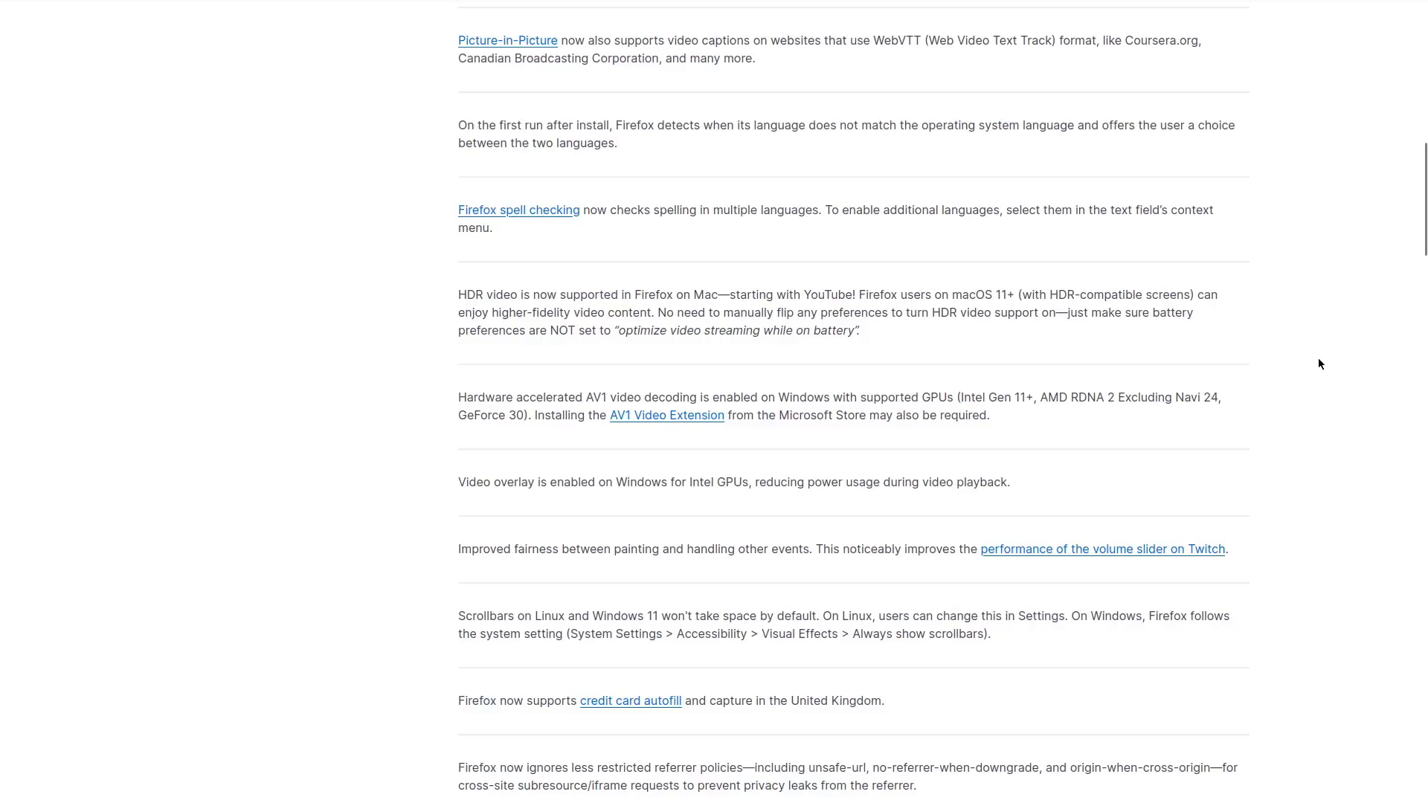
pyautogui.moveTo(1387, 429)
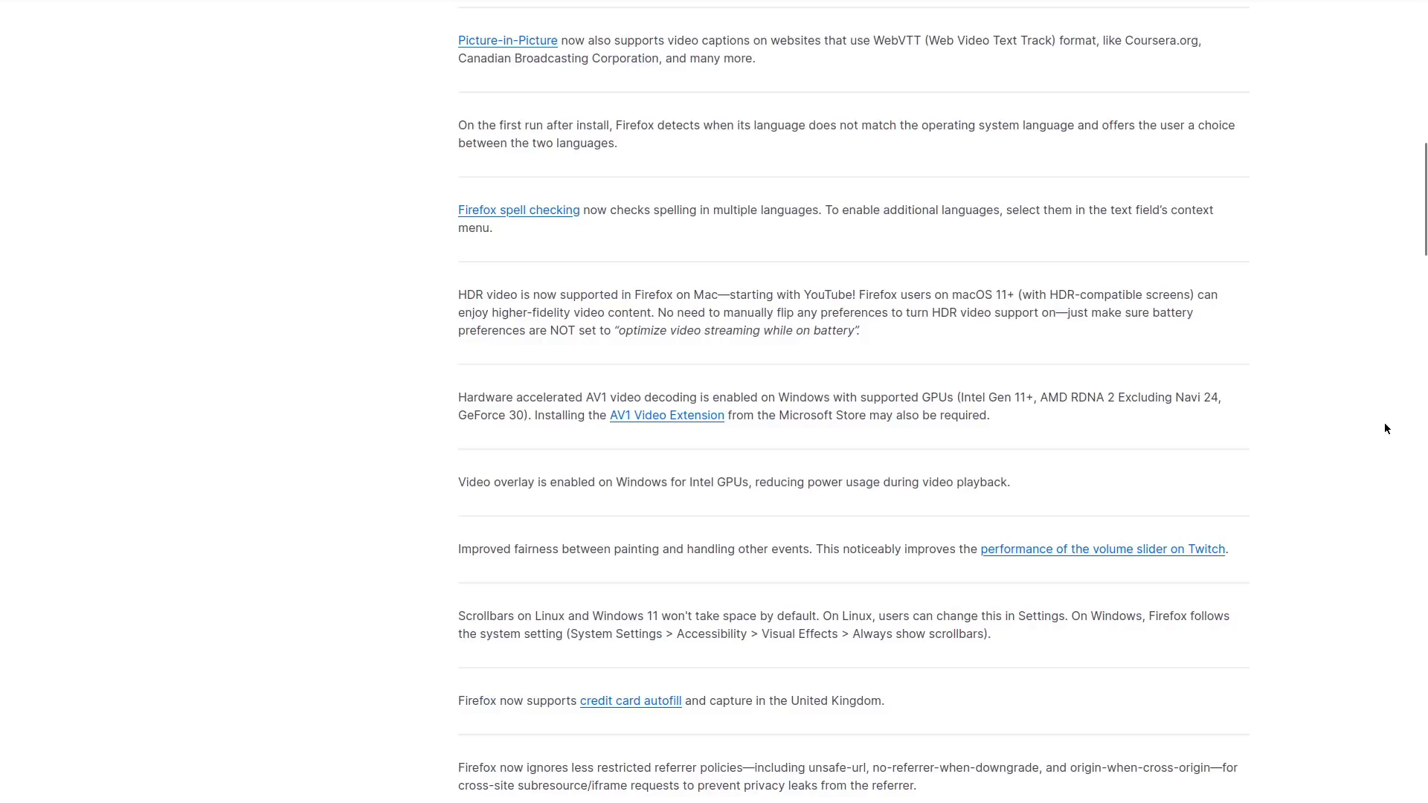
pyautogui.scroll(-3)
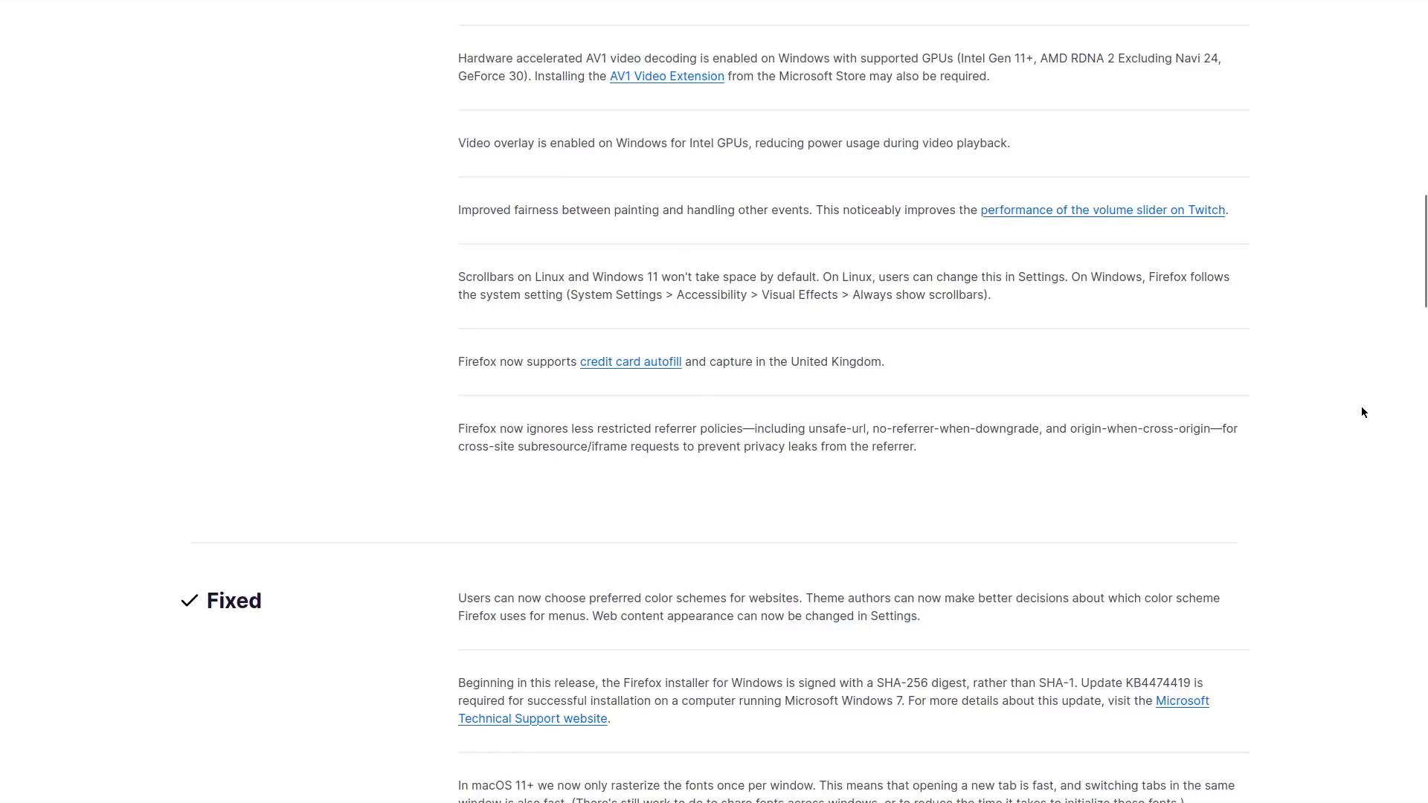
pyautogui.scroll(-3)
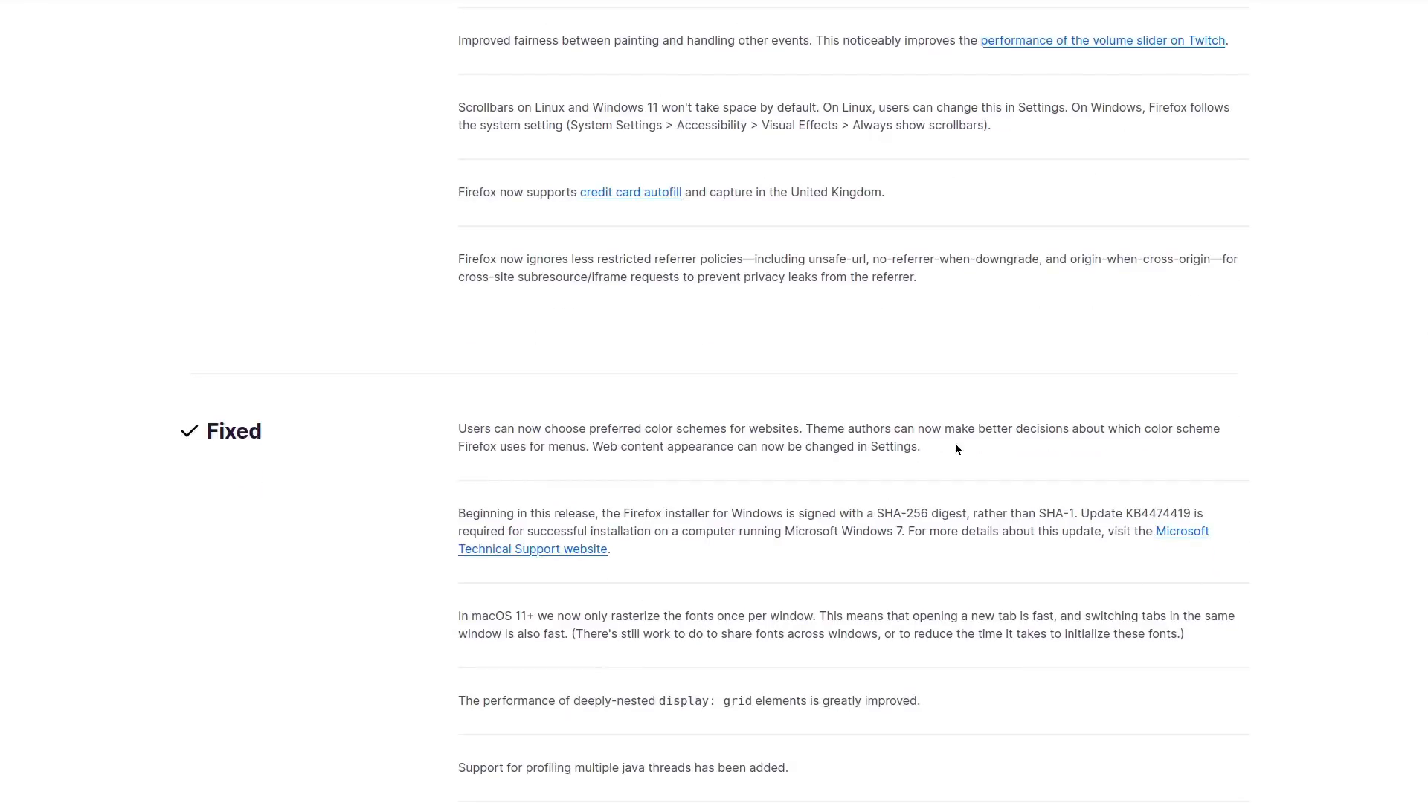
pyautogui.scroll(-3)
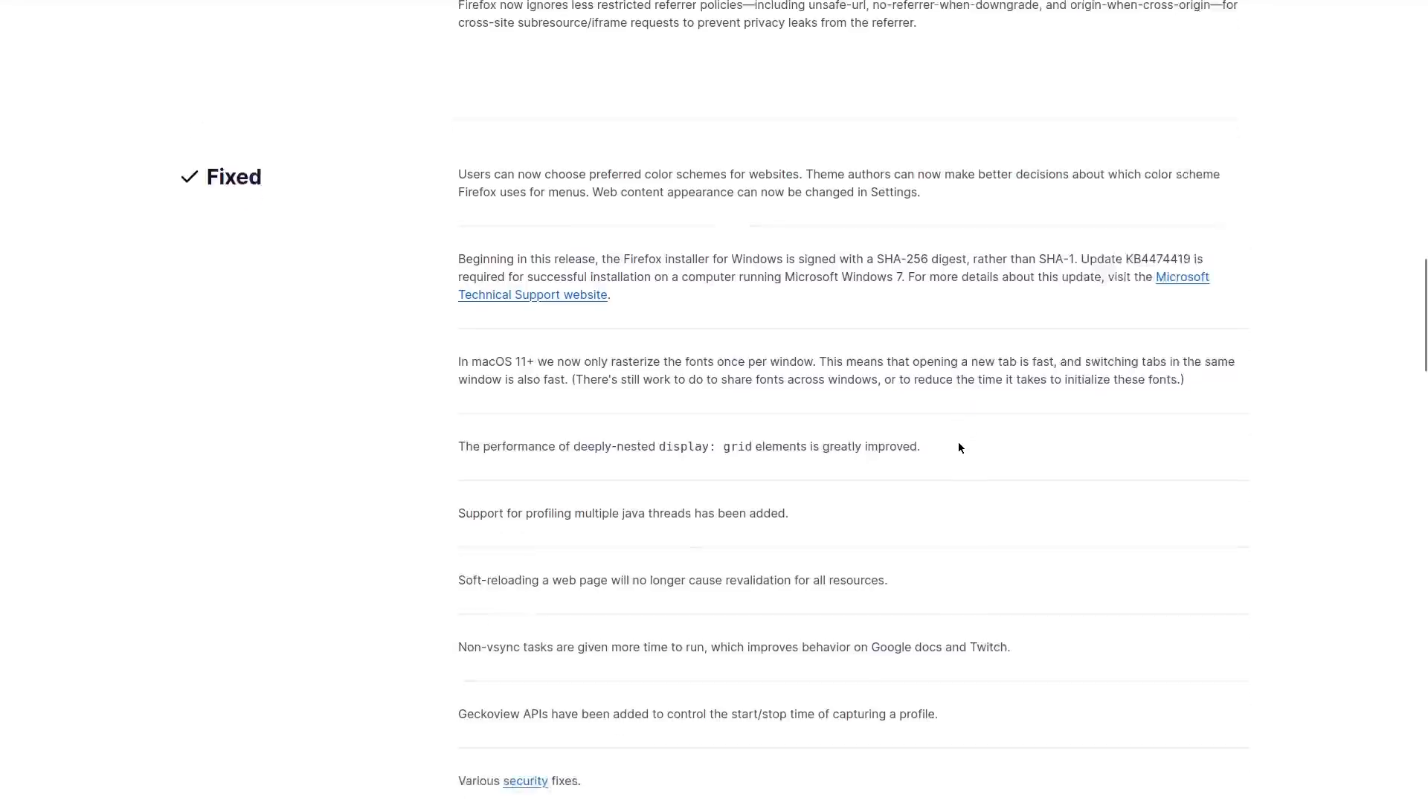
pyautogui.scroll(-3)
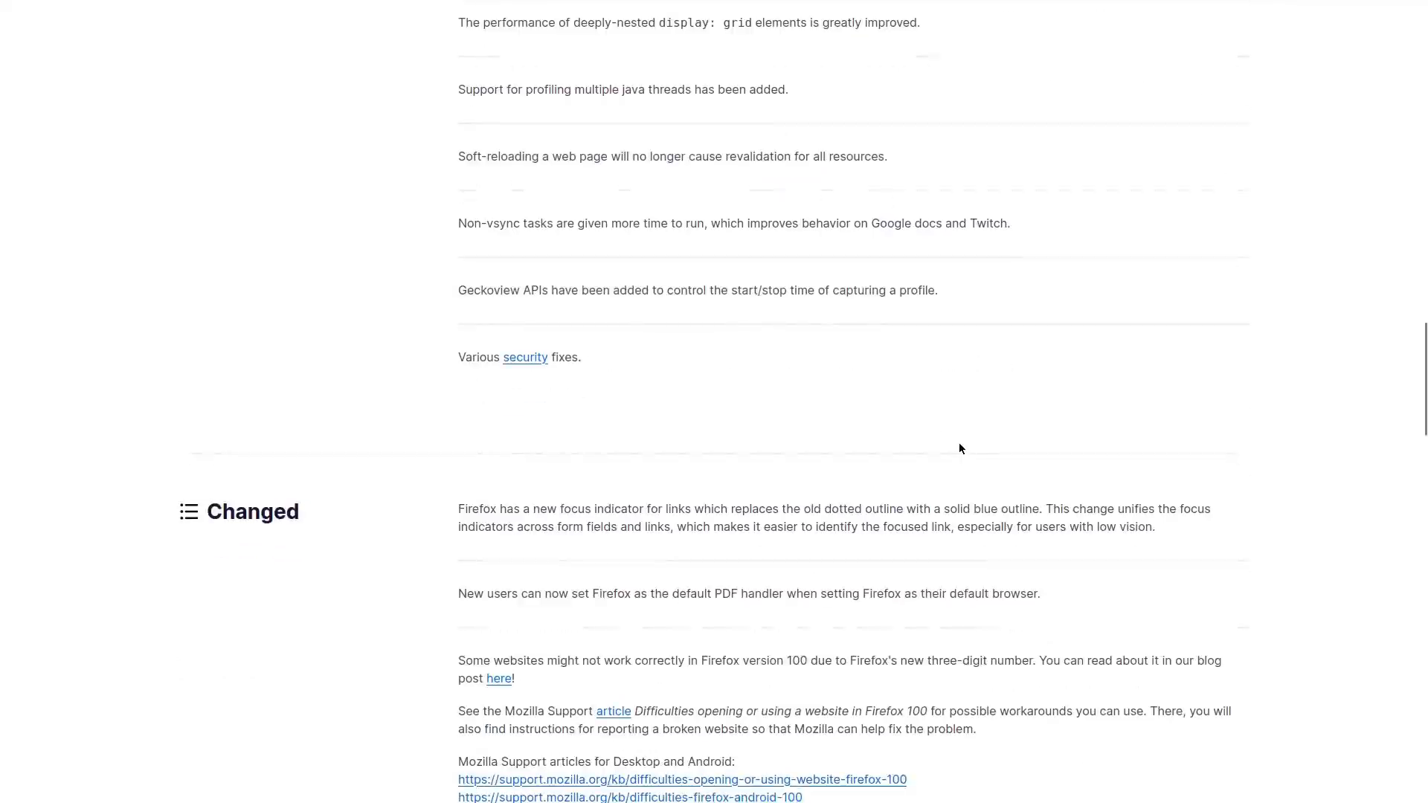
pyautogui.scroll(-3)
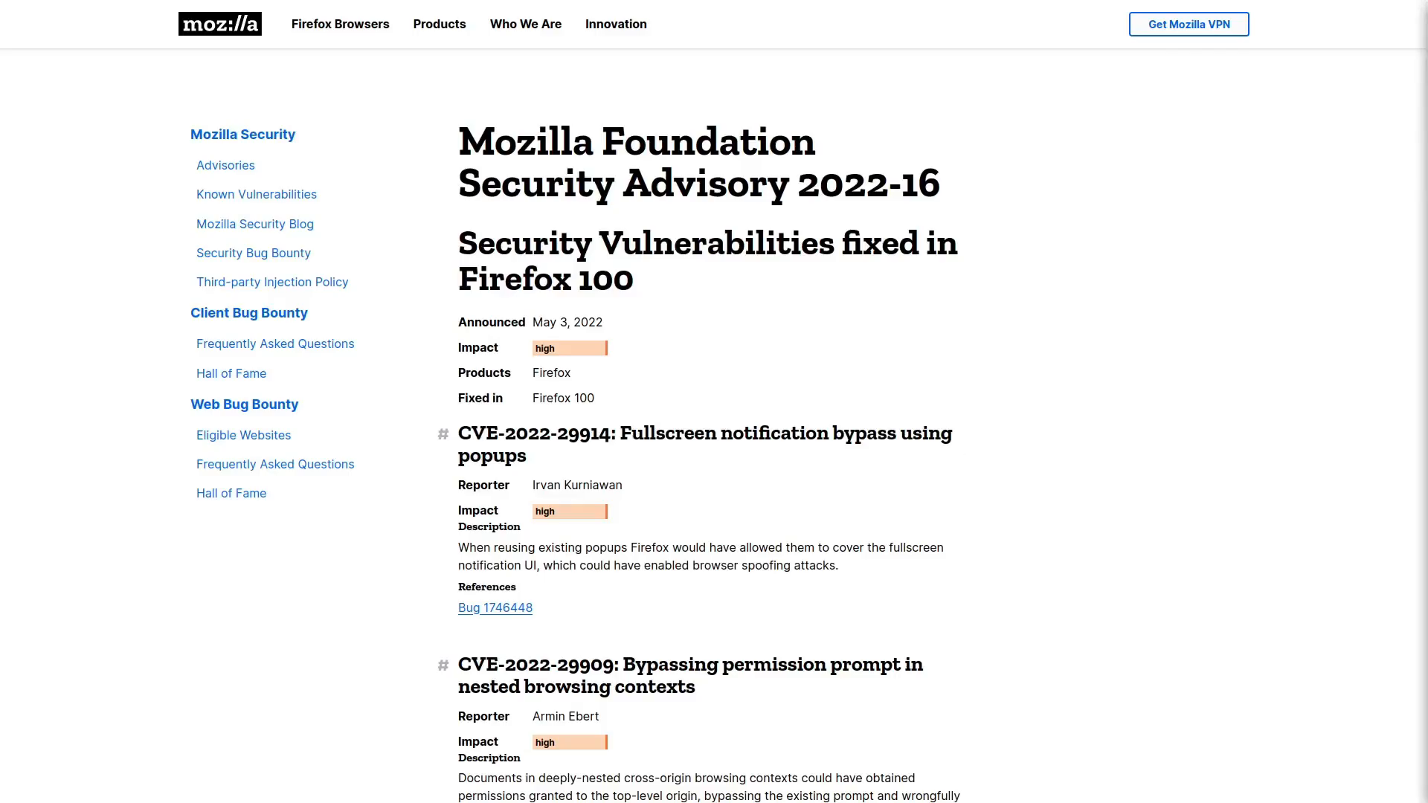
# Scroll through Security Advisory 2022-16 and back up, then switch to the MDN Gecko glossary tab
pyautogui.scroll(-3)
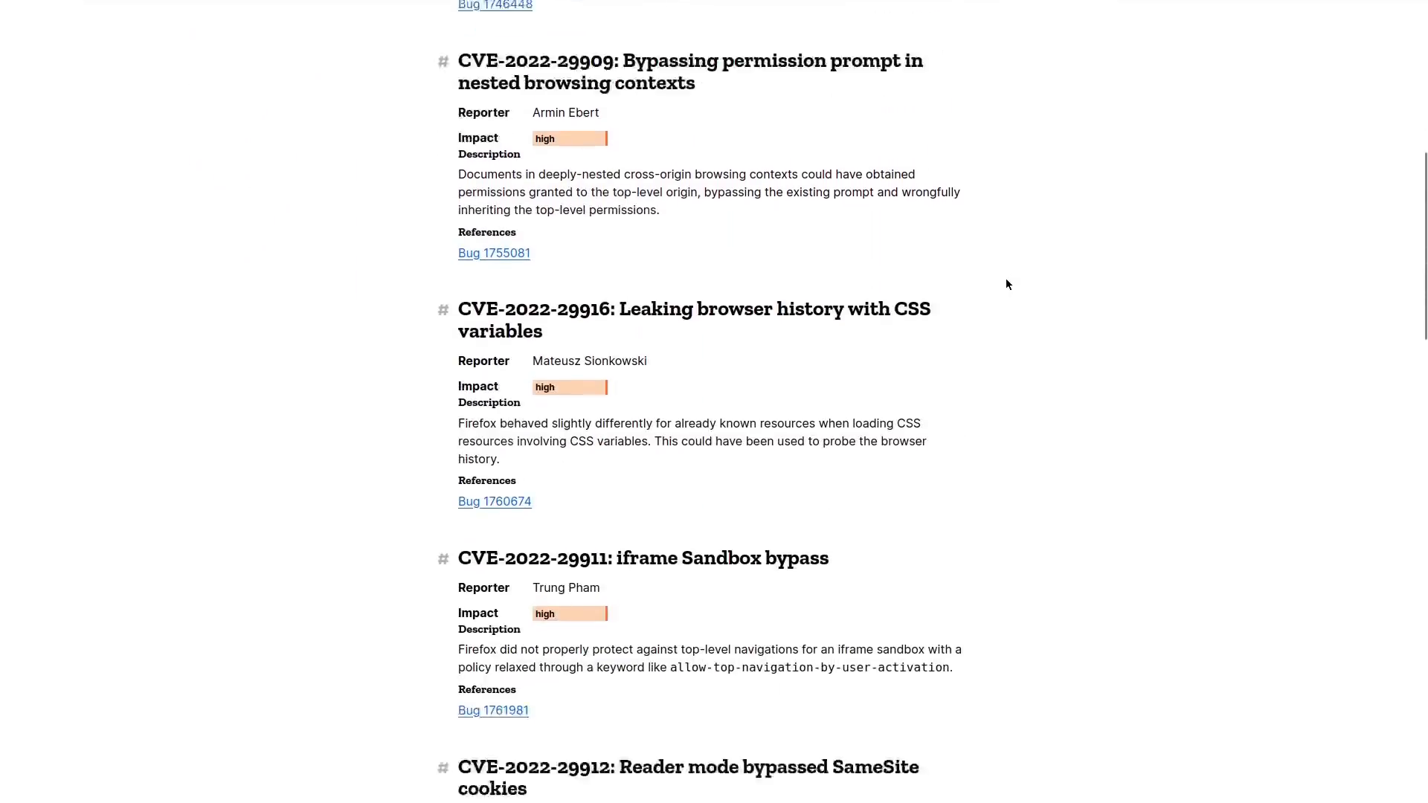
pyautogui.scroll(-3)
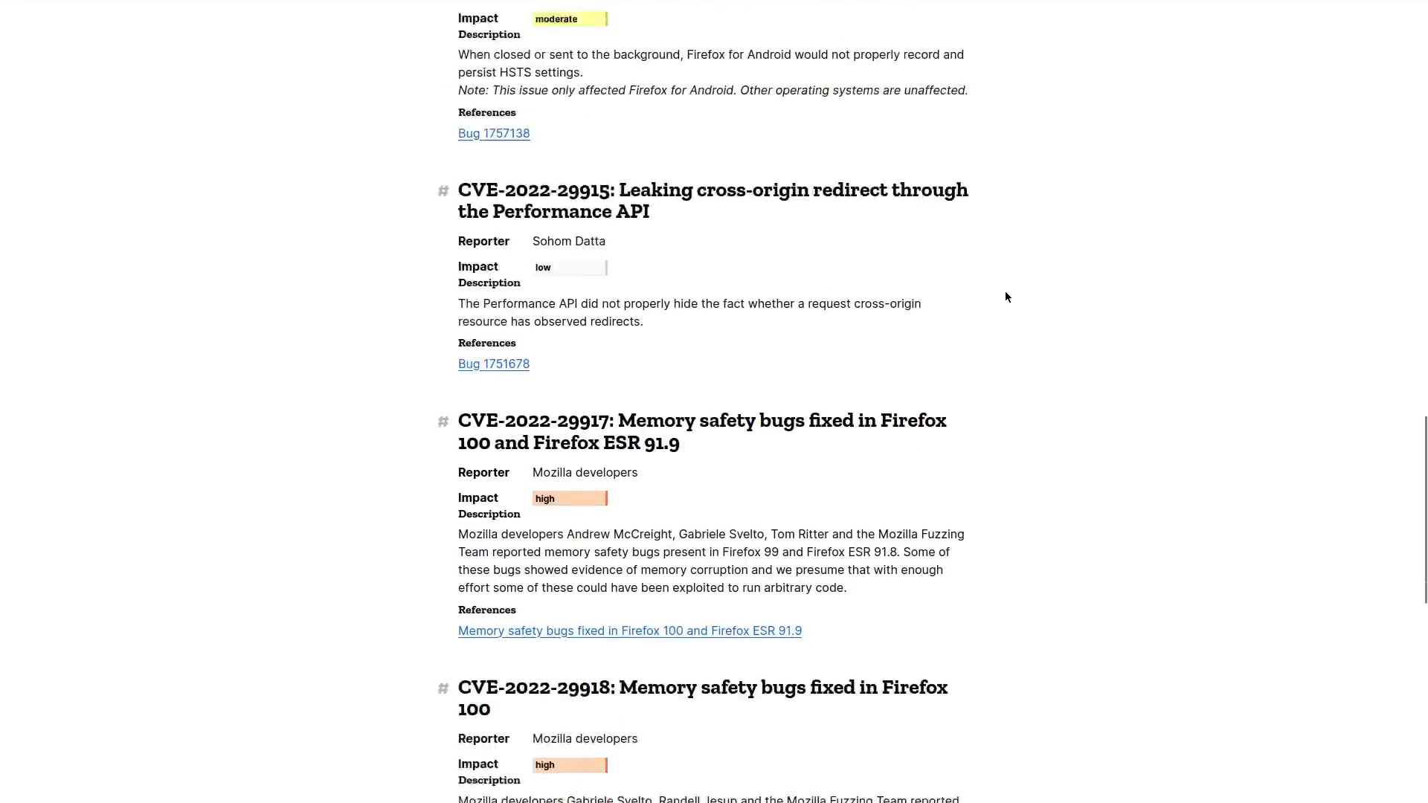
pyautogui.scroll(-3)
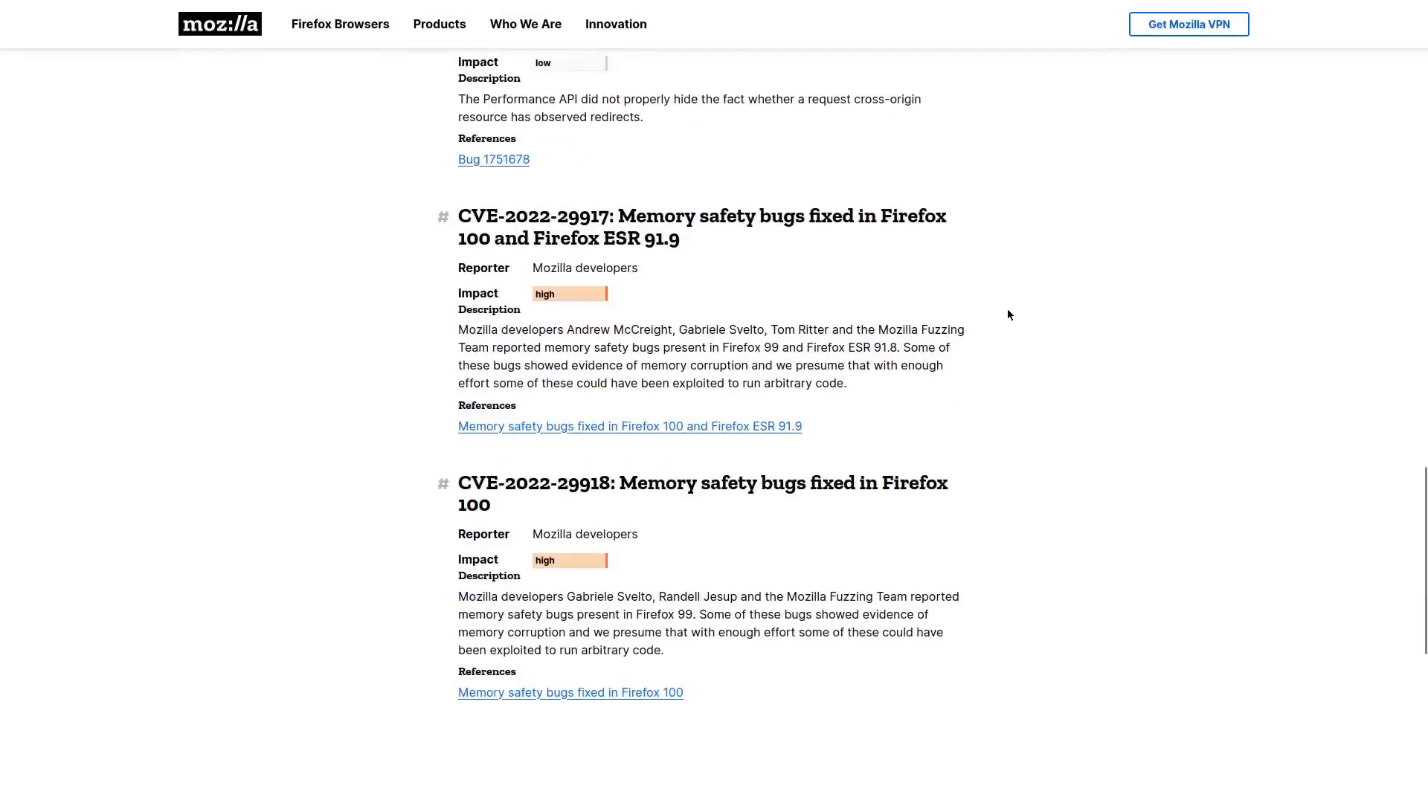
pyautogui.moveTo(1004, 305)
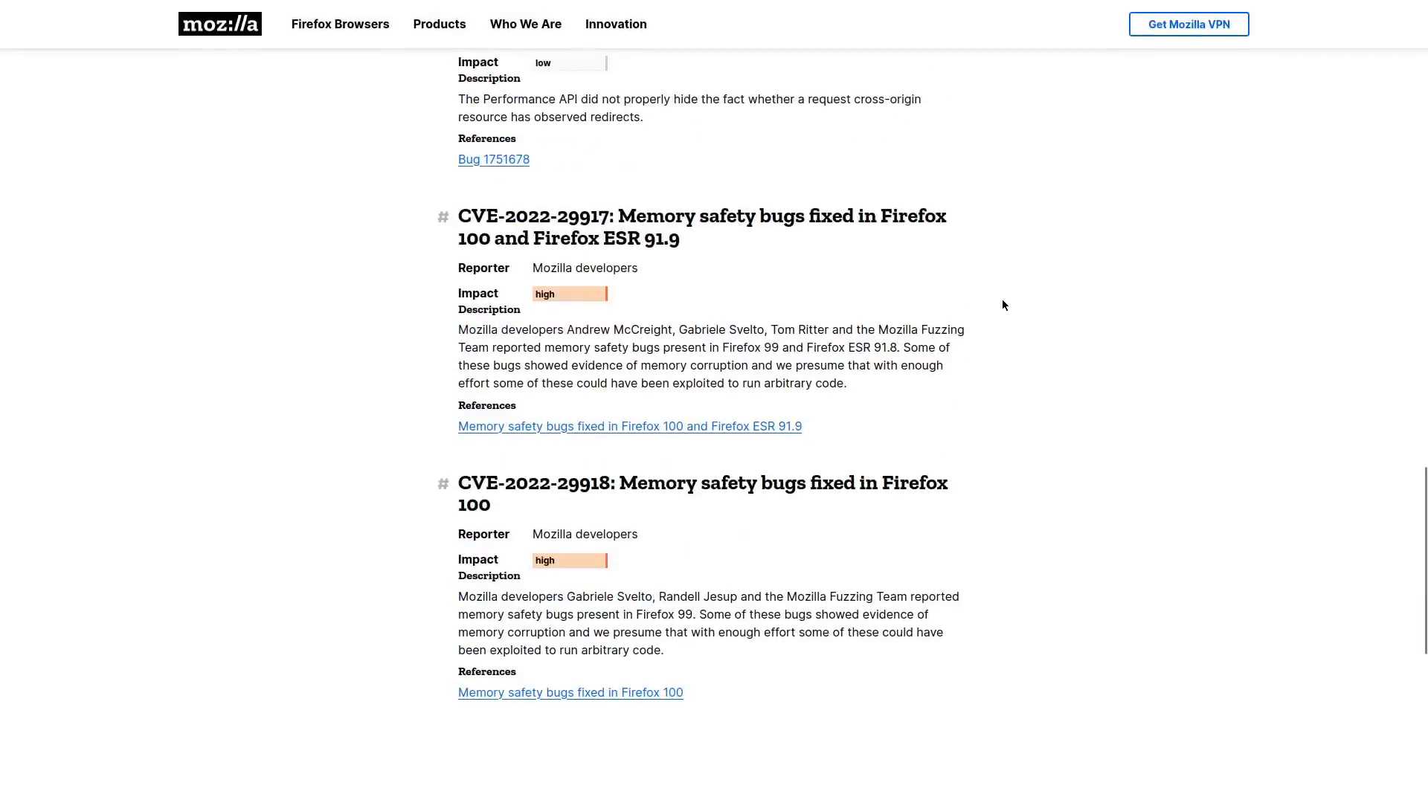
pyautogui.scroll(3)
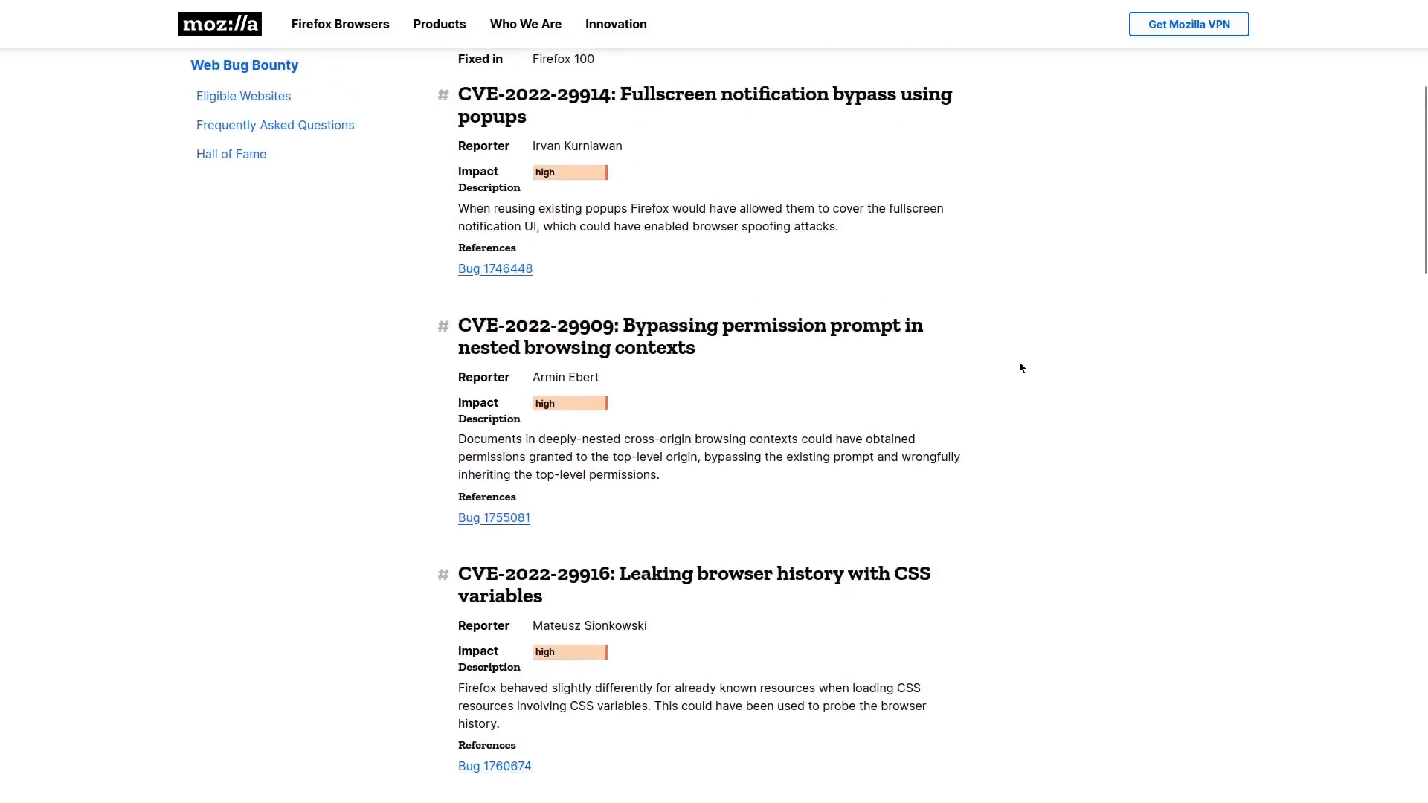
pyautogui.scroll(3)
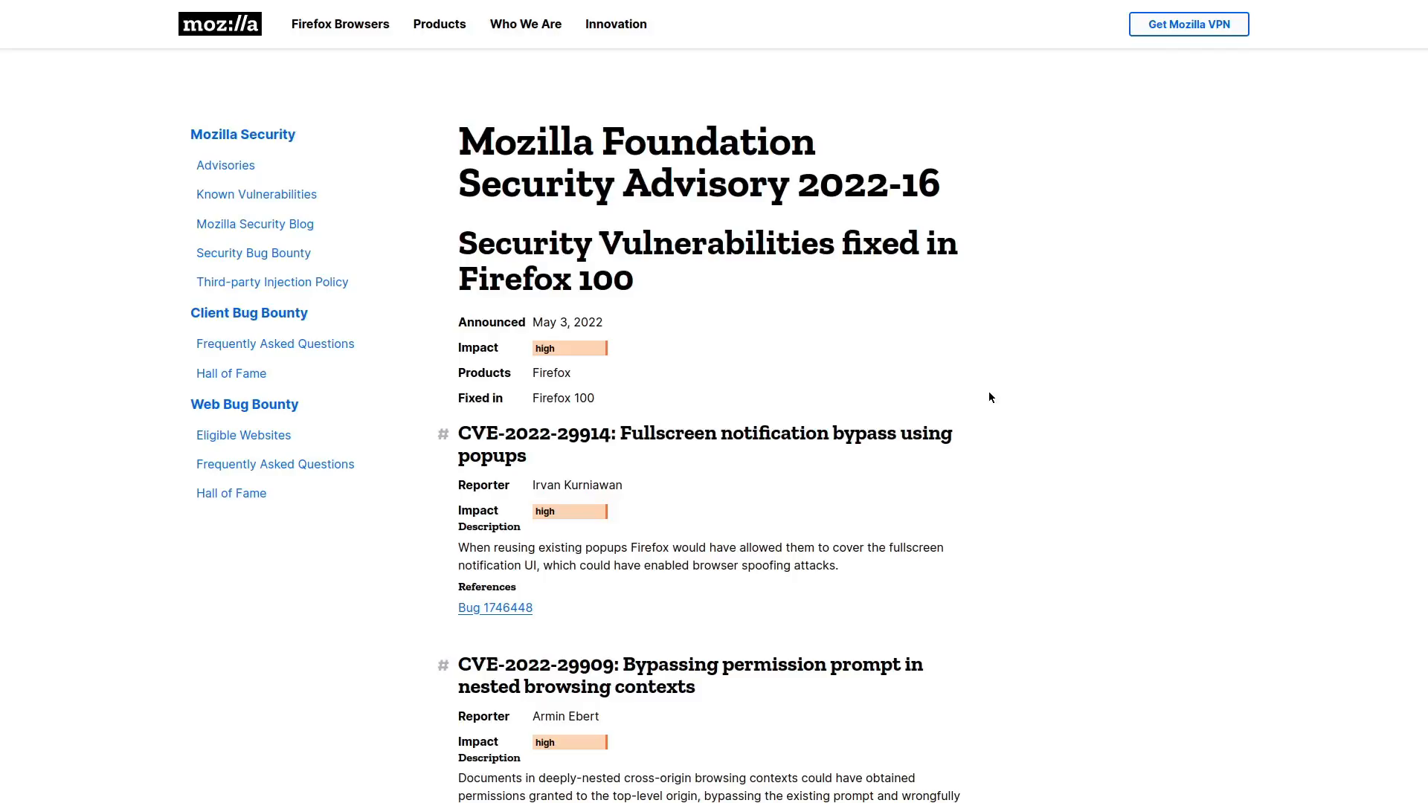
pyautogui.click(495, 608)
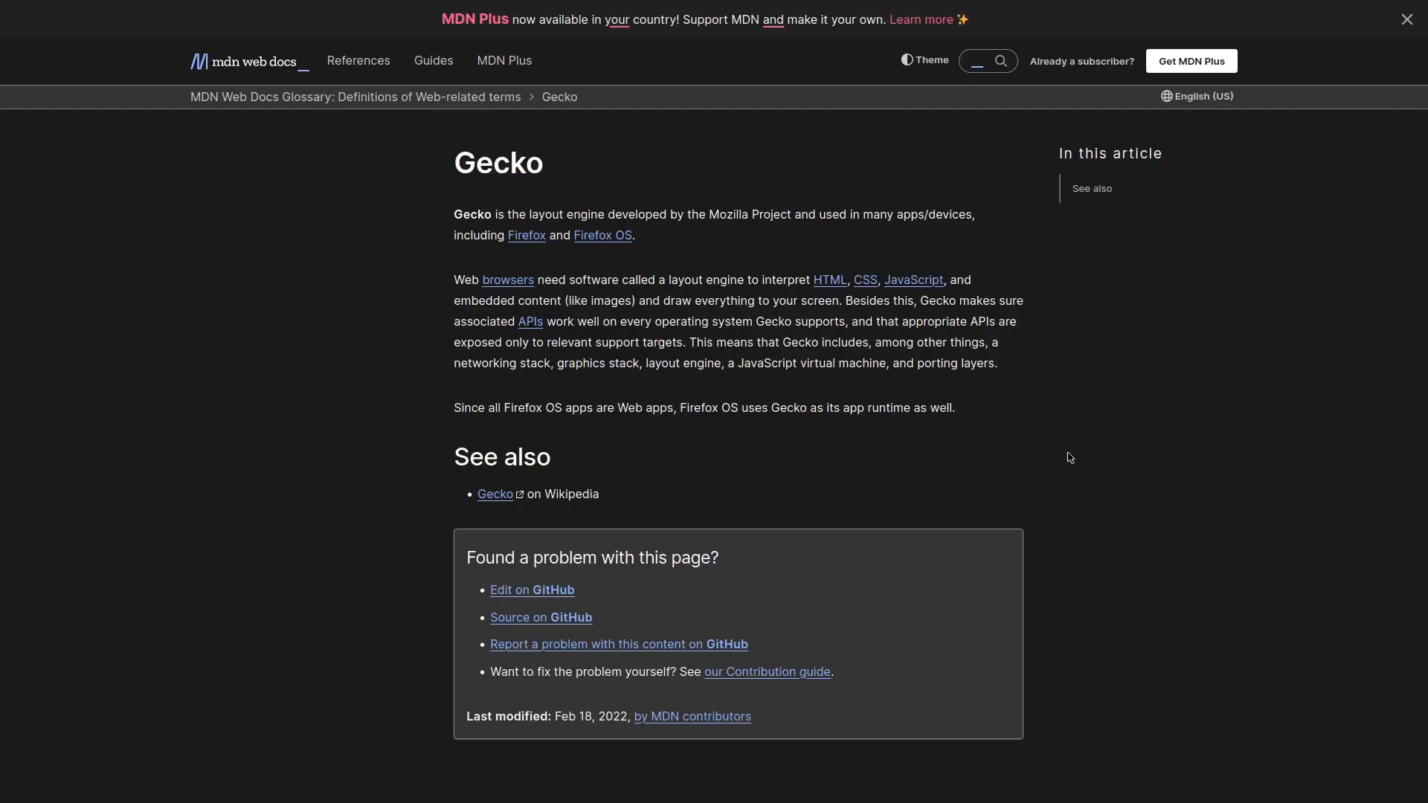